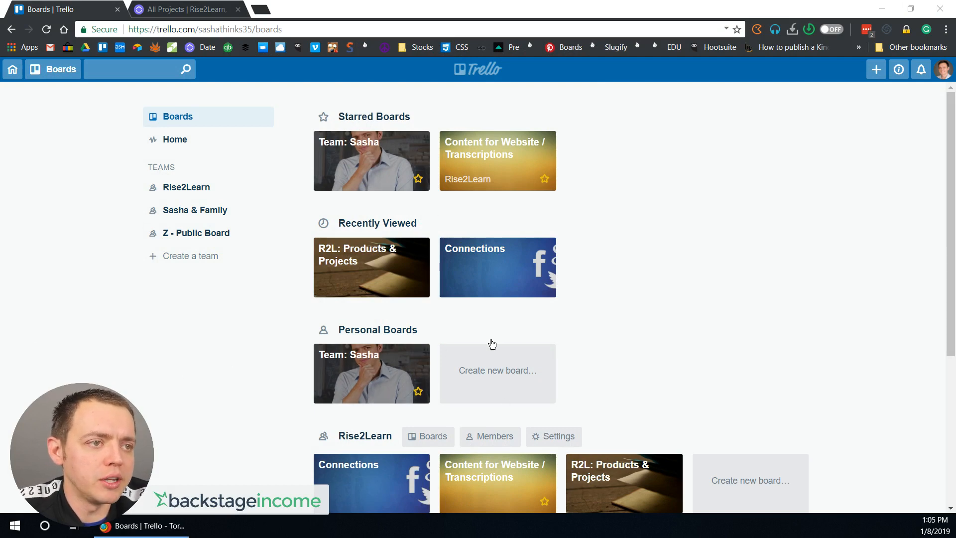
pyautogui.moveTo(313, 212)
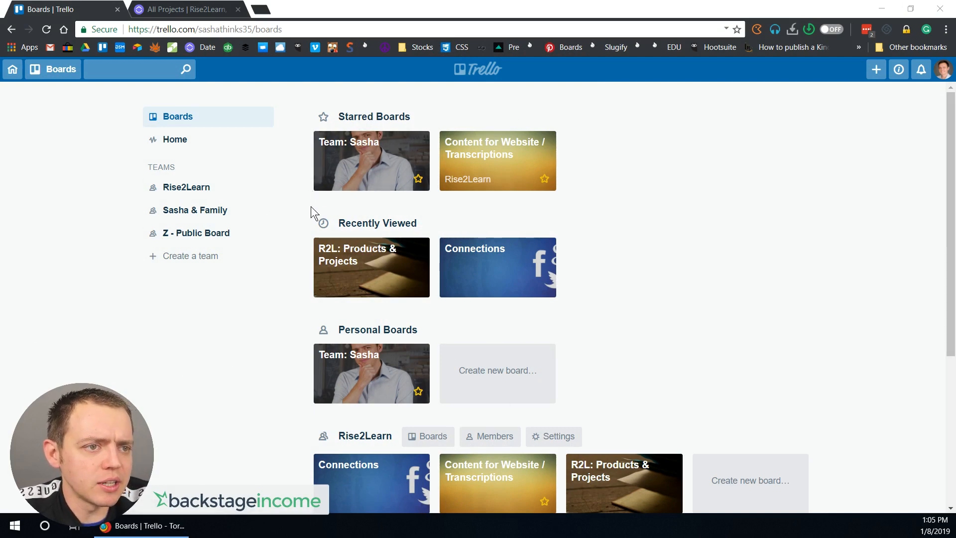
pyautogui.moveTo(516, 164)
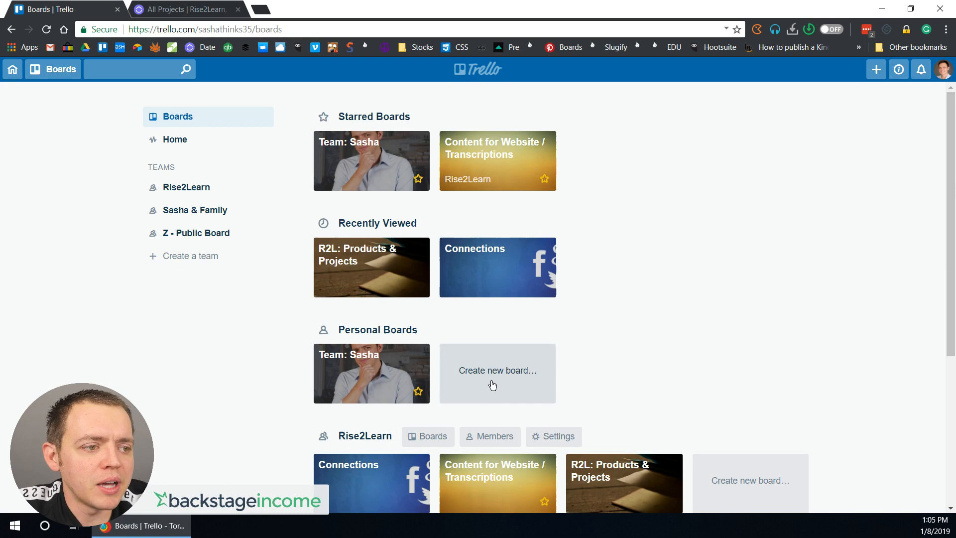
# Step: Unstar the Meal Ideas board and open the Content for Website / Transcriptions board
pyautogui.scroll(-3)
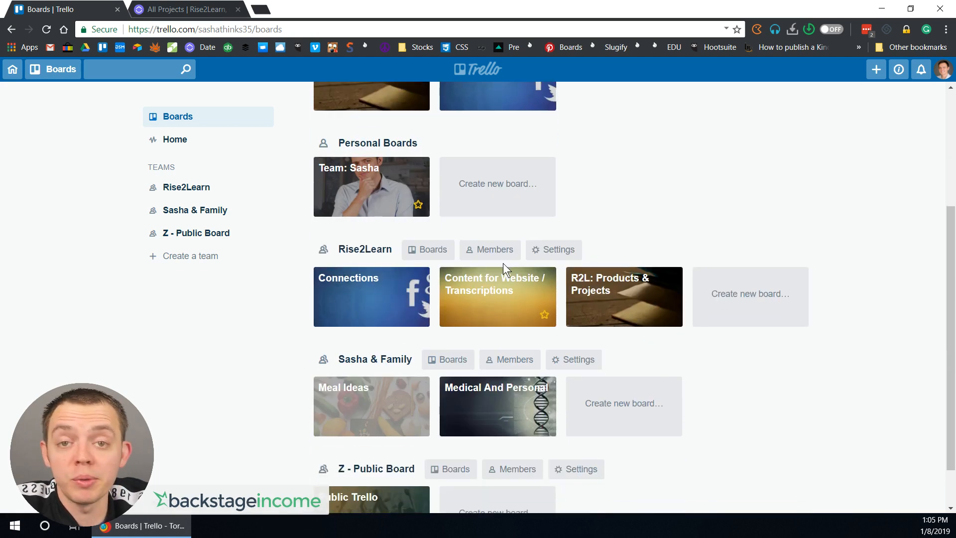
pyautogui.scroll(-3)
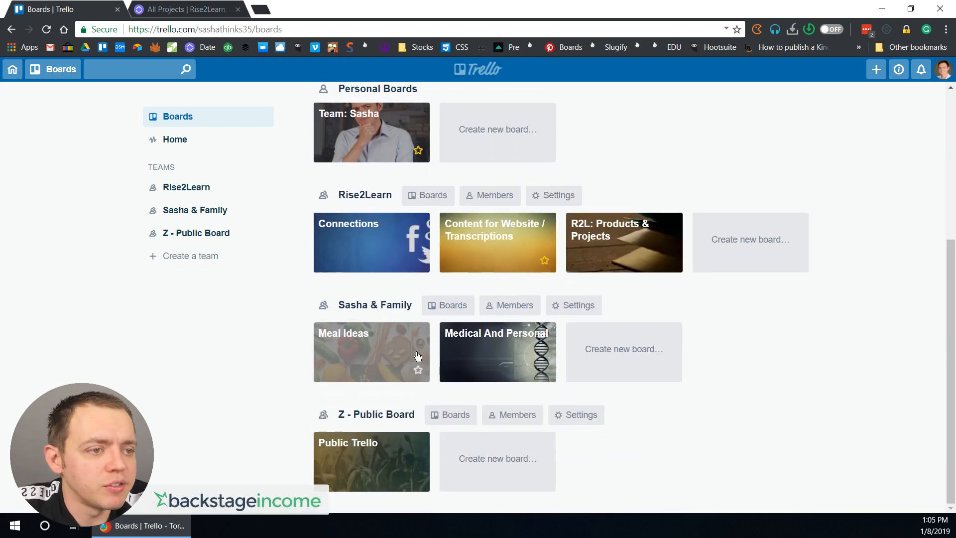
pyautogui.moveTo(456, 383)
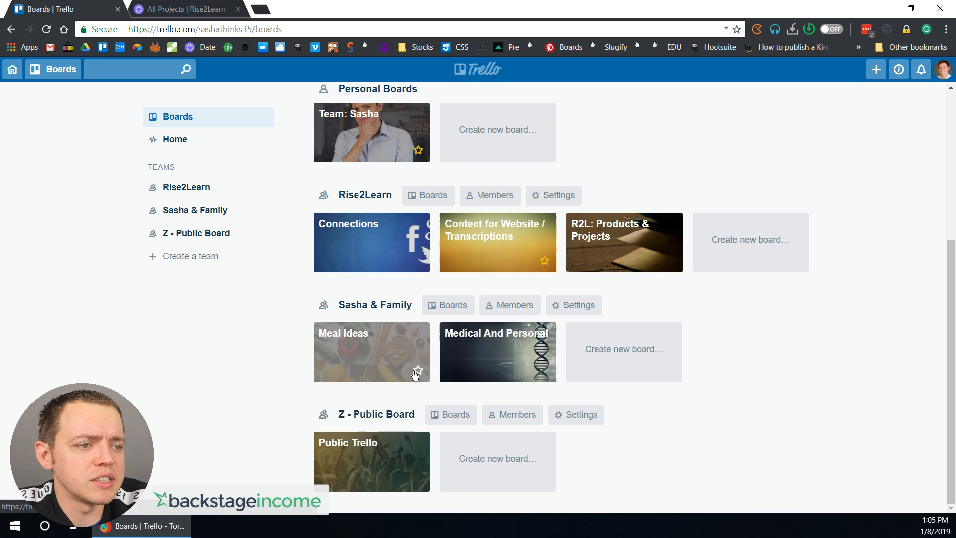
pyautogui.scroll(3)
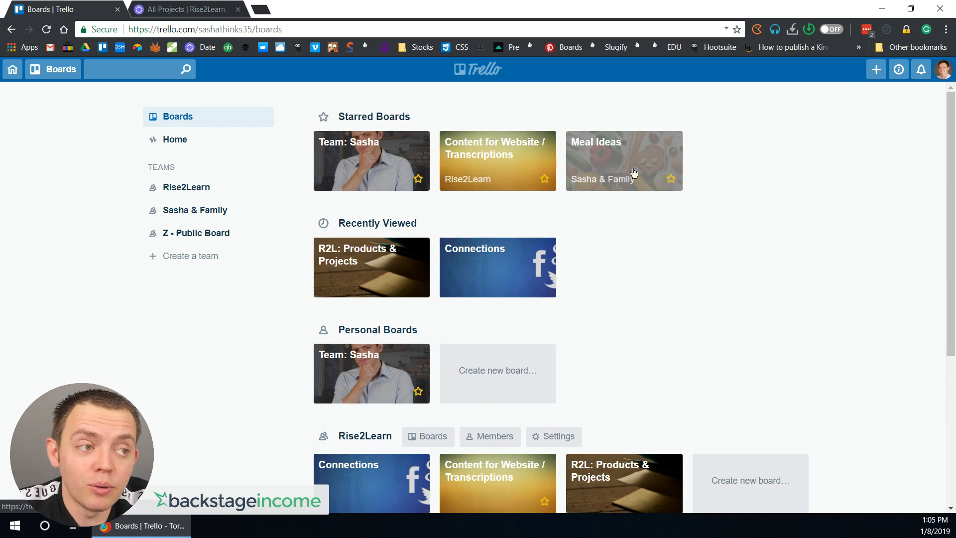
pyautogui.moveTo(671, 178)
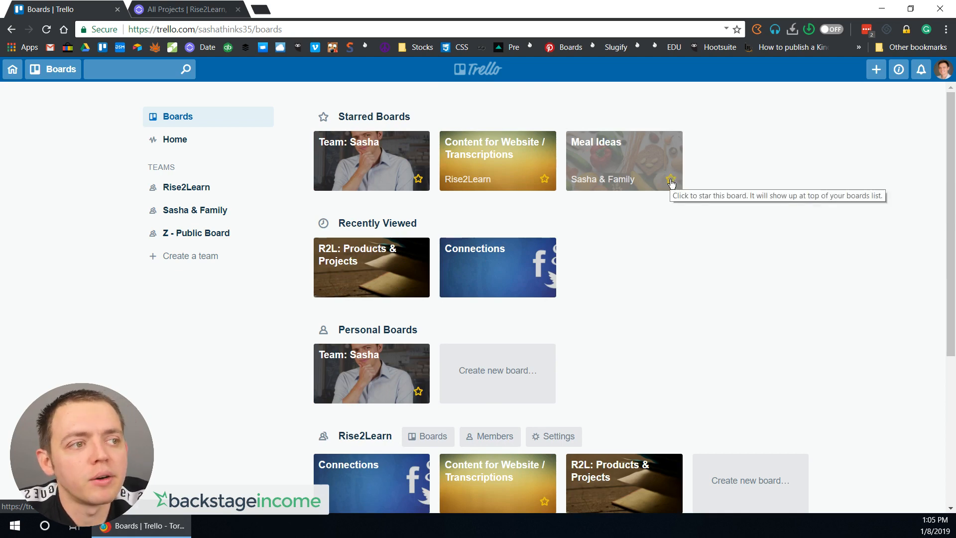
pyautogui.click(670, 179)
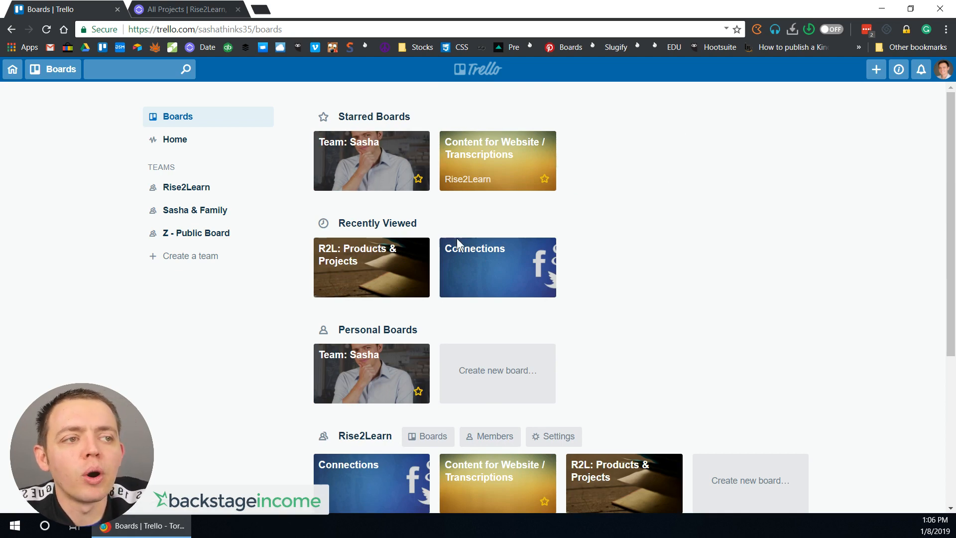
pyautogui.moveTo(503, 254)
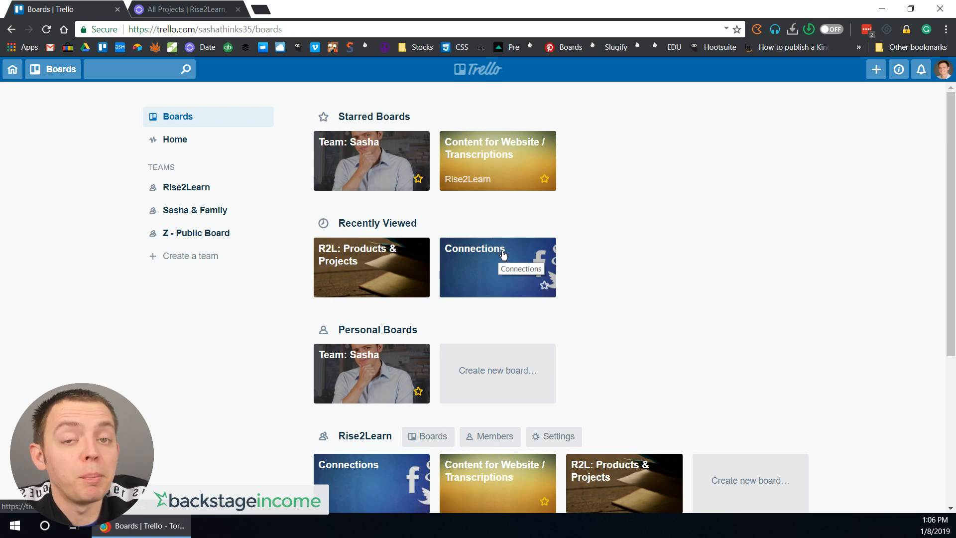
pyautogui.scroll(-3)
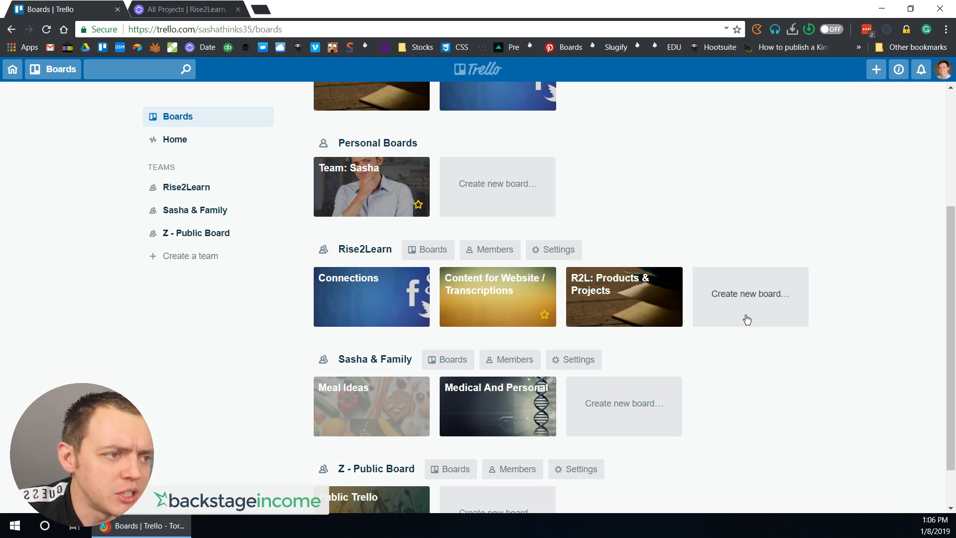
pyautogui.moveTo(418, 285)
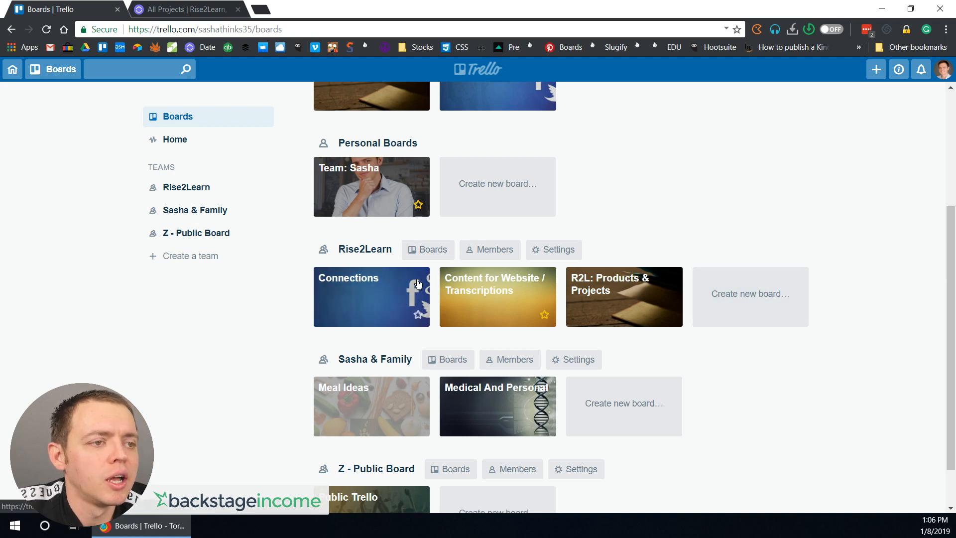
pyautogui.moveTo(562, 306)
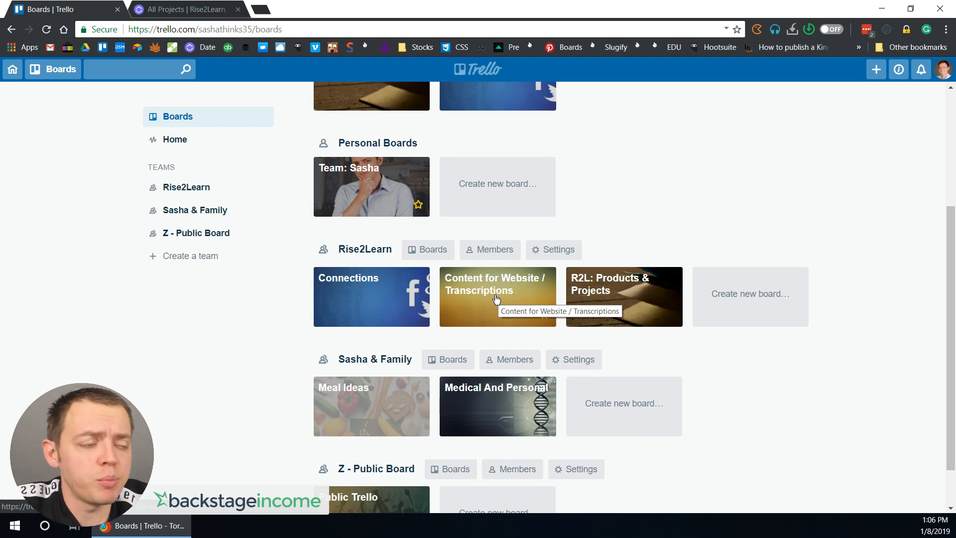
pyautogui.click(496, 295)
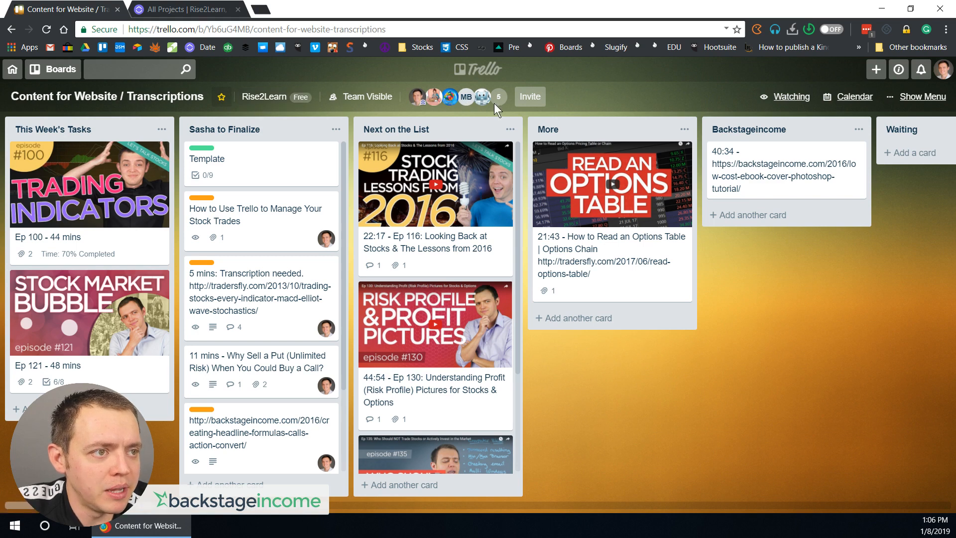
pyautogui.moveTo(232, 116)
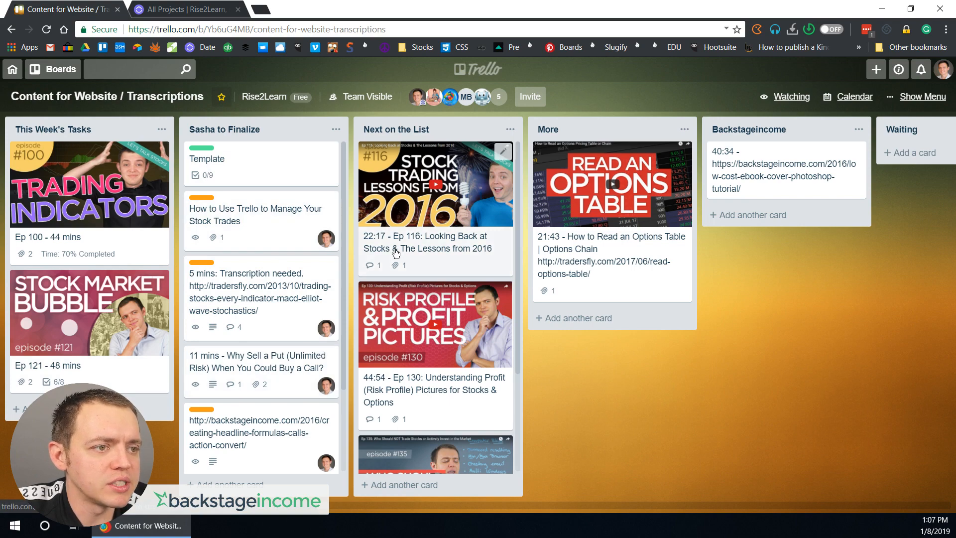
pyautogui.moveTo(846, 183)
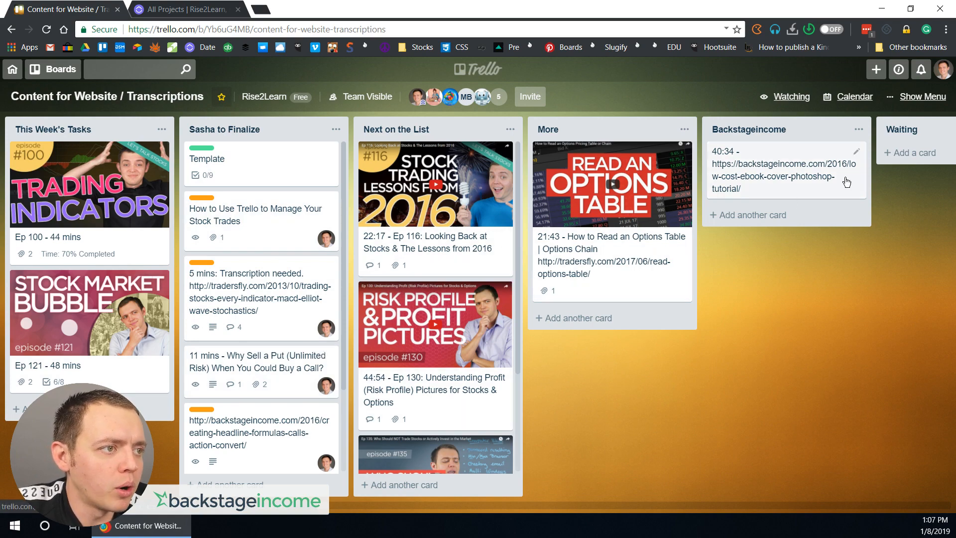
# Step: Scroll across the board to view all its lists of video and tutorial cards
pyautogui.hscroll(3)
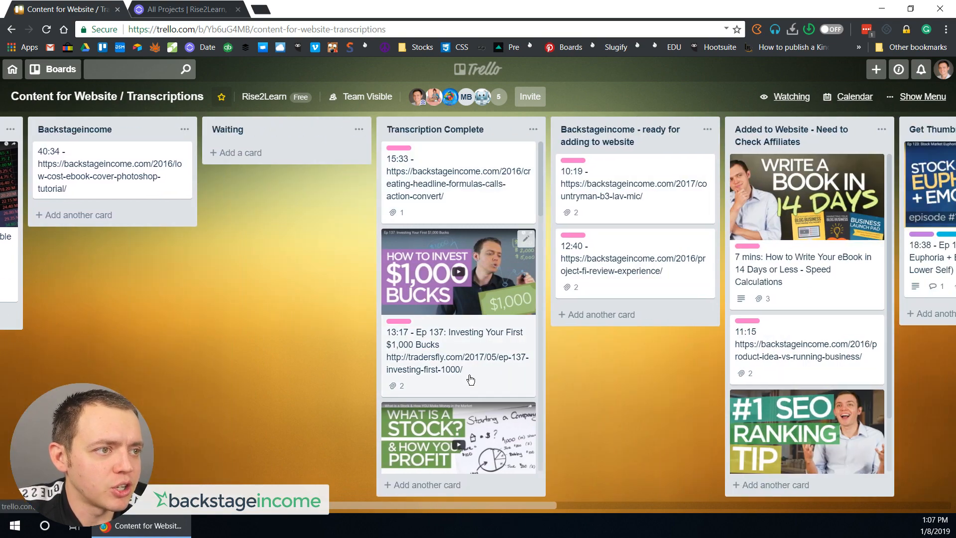
pyautogui.moveTo(783, 154)
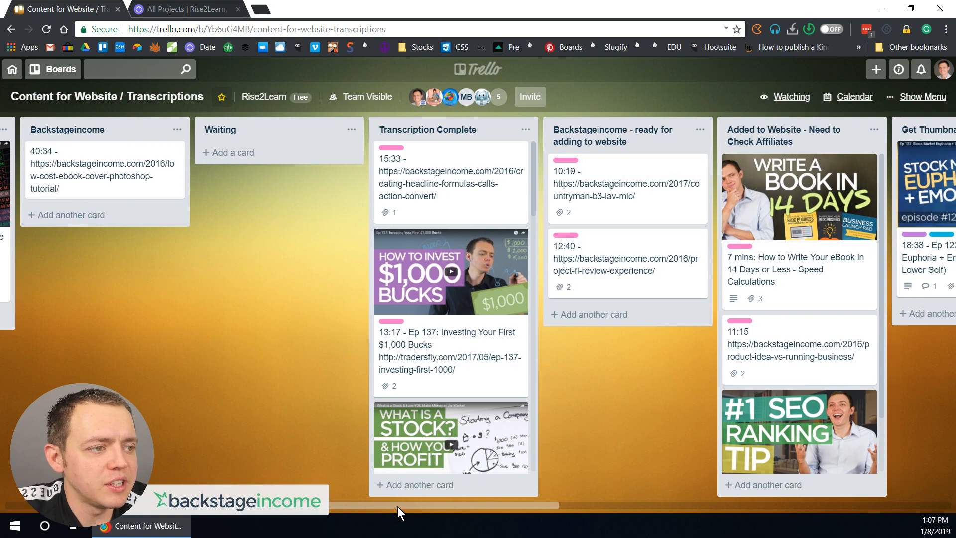
pyautogui.hscroll(3)
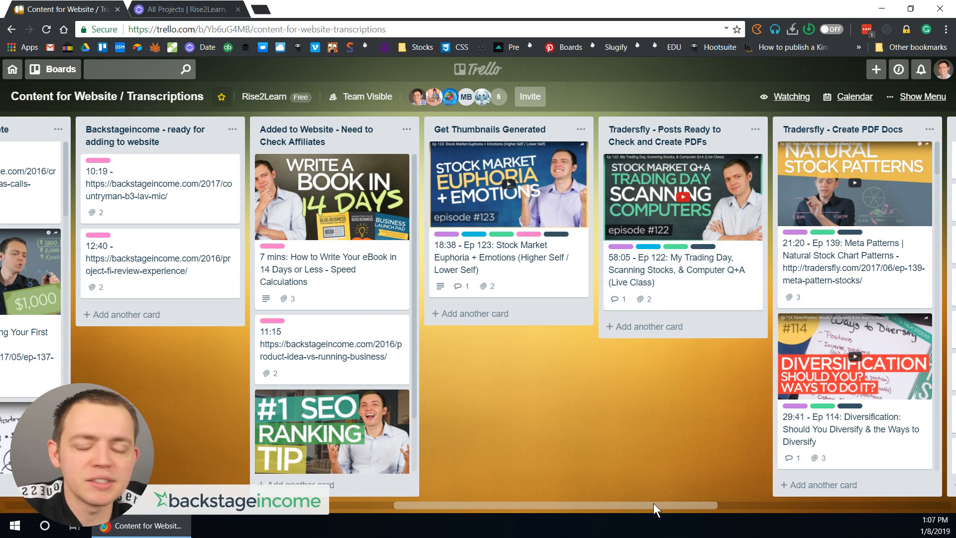
pyautogui.hscroll(3)
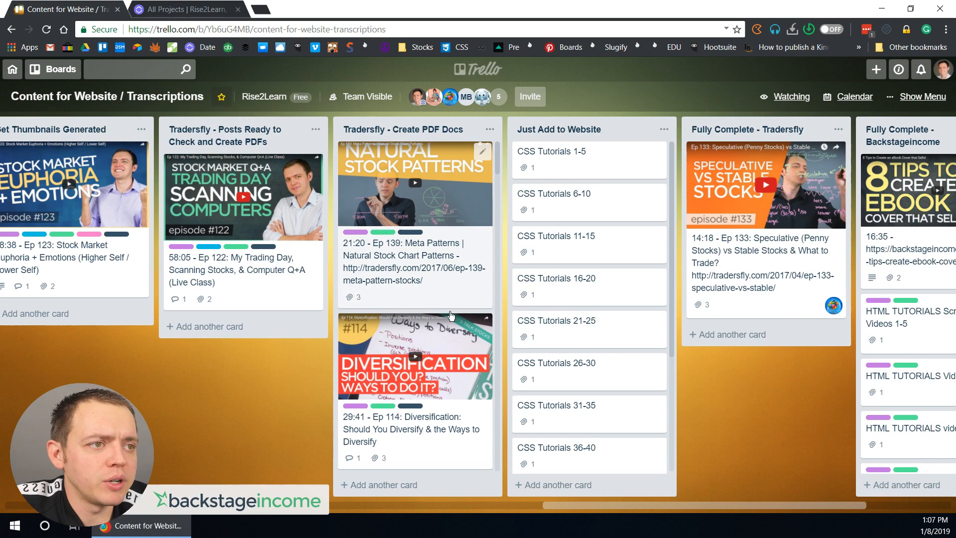
pyautogui.hscroll(3)
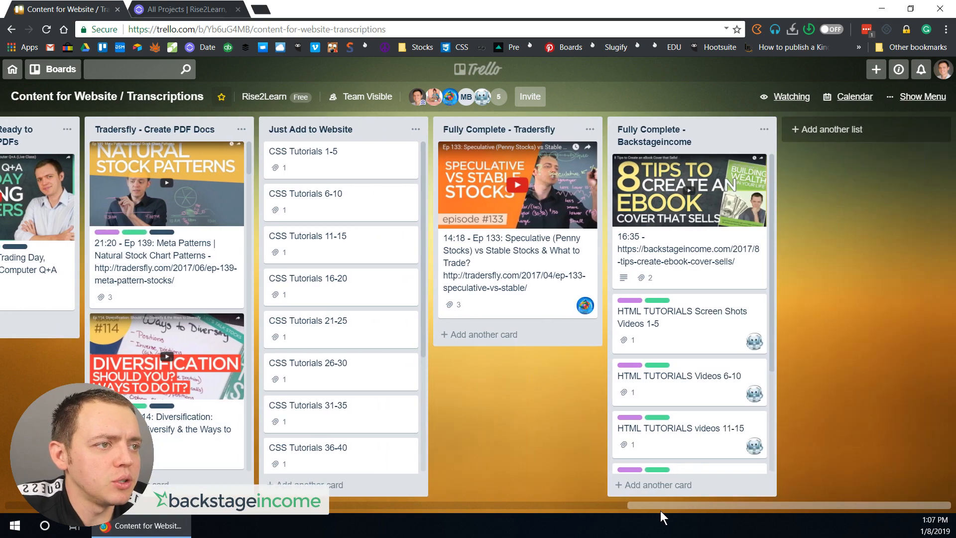
pyautogui.moveTo(404, 332)
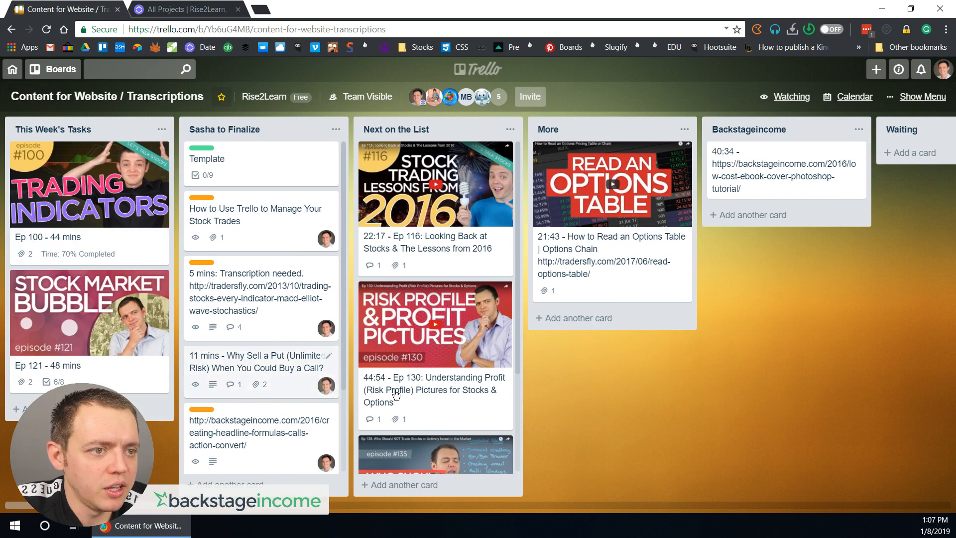
pyautogui.hscroll(3)
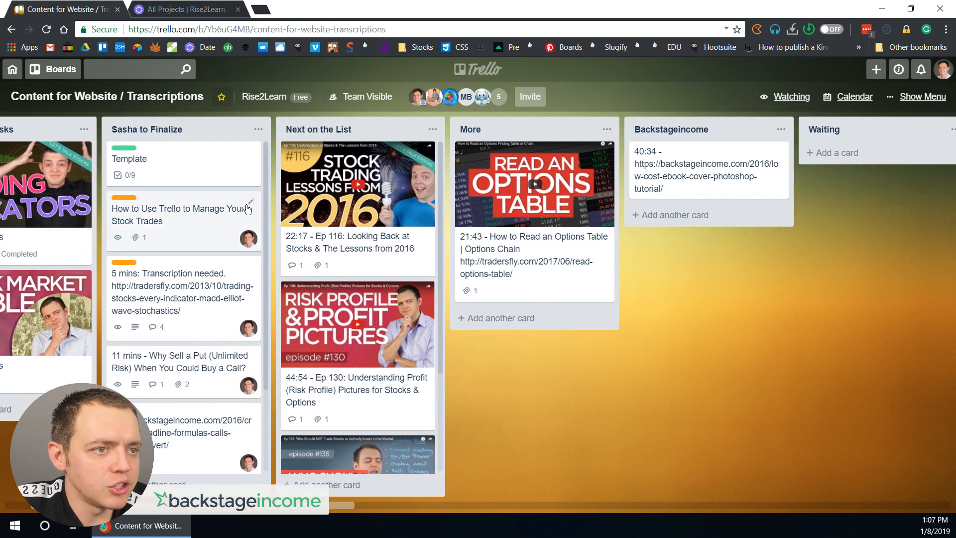
pyautogui.hscroll(3)
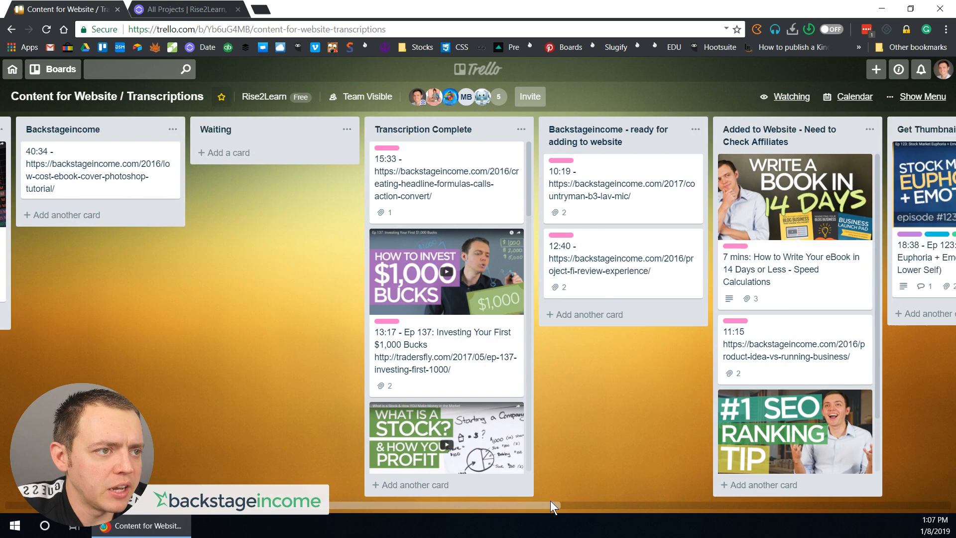
pyautogui.hscroll(3)
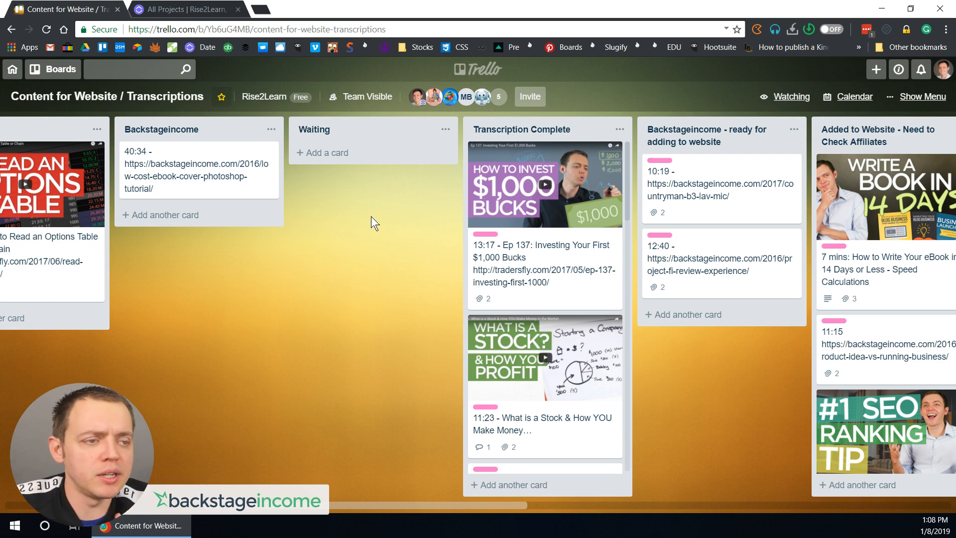
pyautogui.hscroll(3)
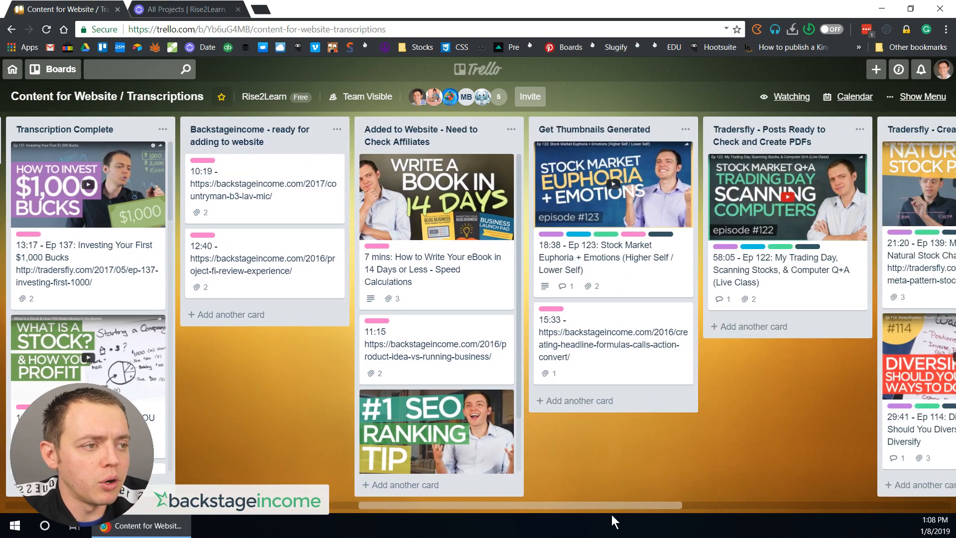
pyautogui.hscroll(3)
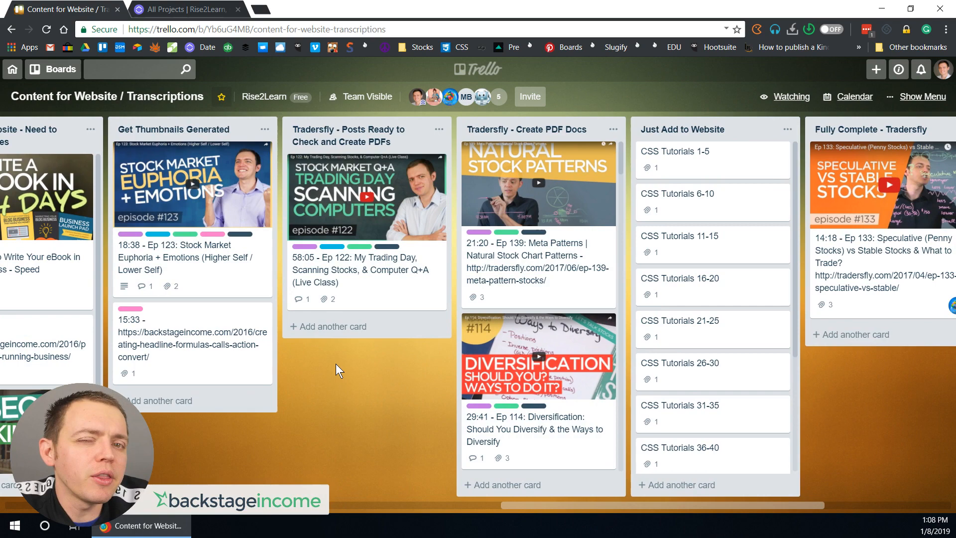
pyautogui.moveTo(516, 252)
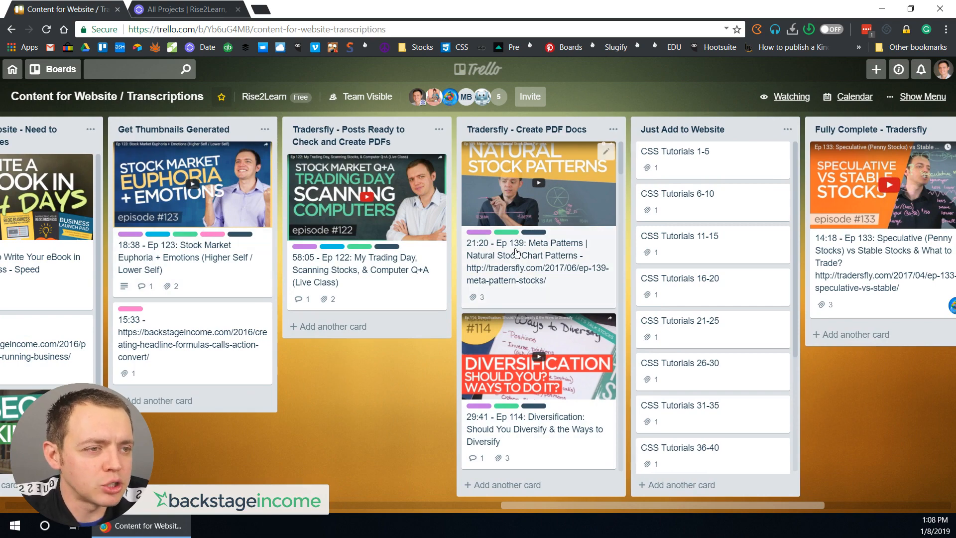
pyautogui.hscroll(3)
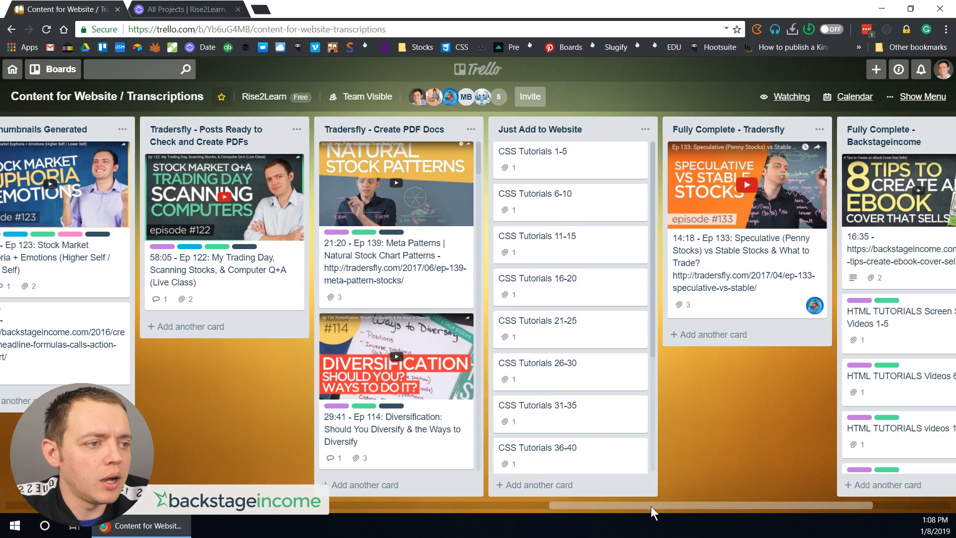
# Step: View the CSS Tutorials 21-25 card and join the Ep 139 Meta Patterns card as a member
pyautogui.click(537, 320)
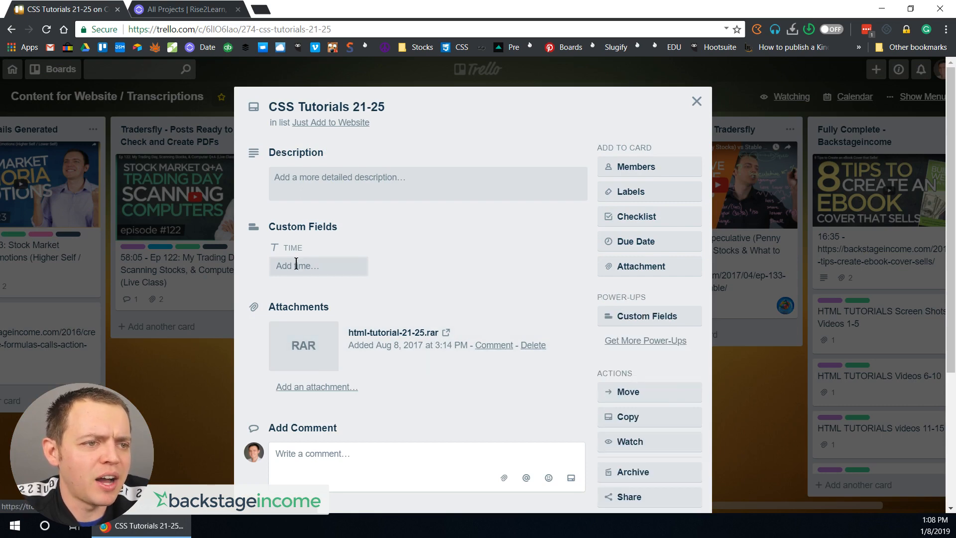
pyautogui.scroll(-3)
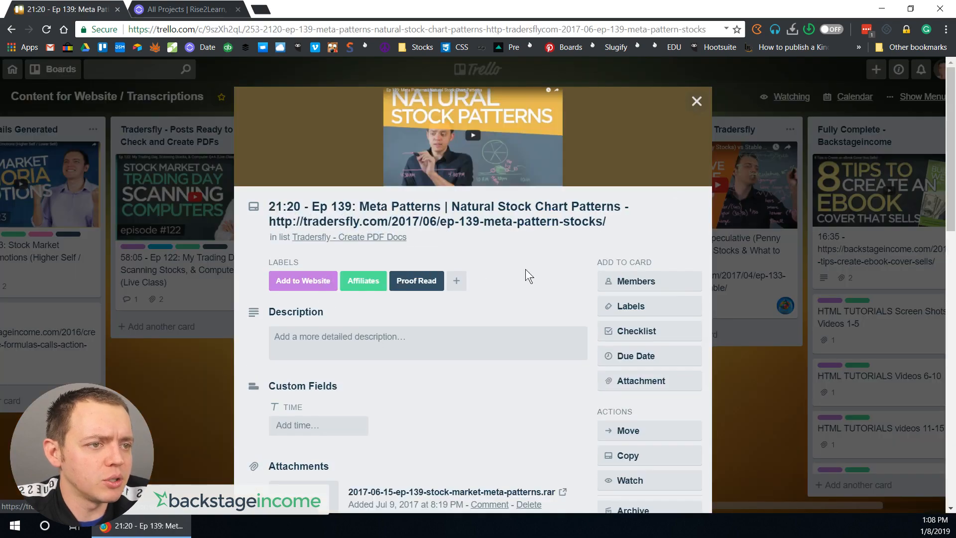
pyautogui.click(636, 281)
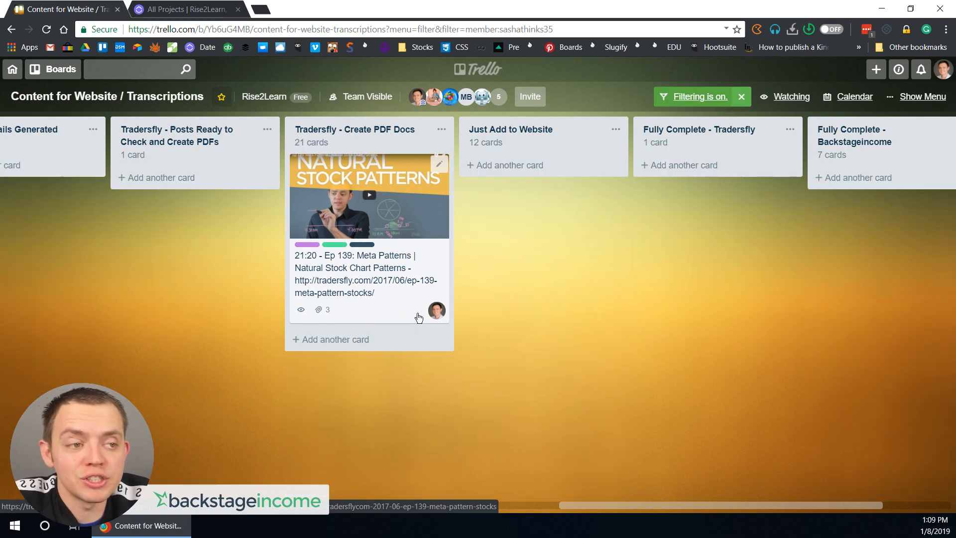
# Step: Join the Ep 114 Diversification card, then clear the member filter to show every card
pyautogui.click(741, 96)
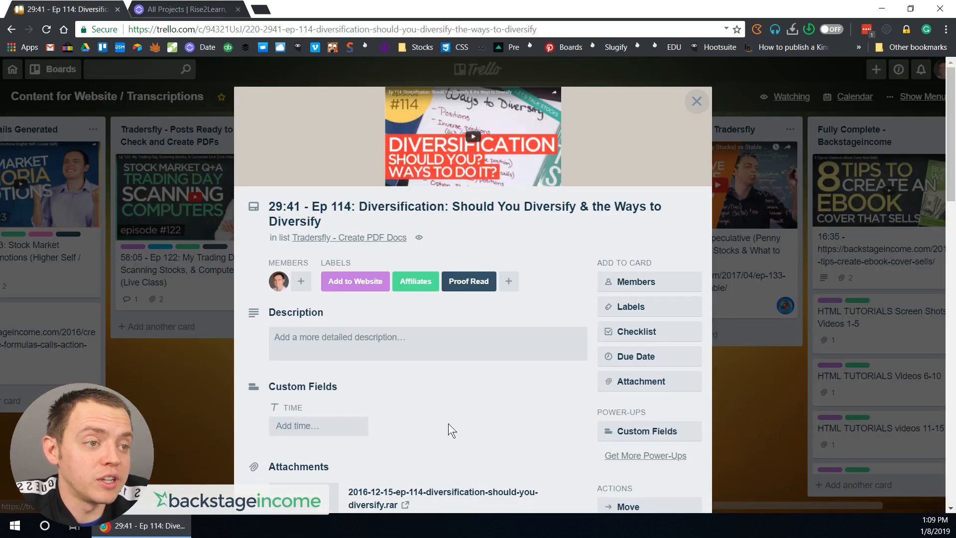
pyautogui.click(696, 101)
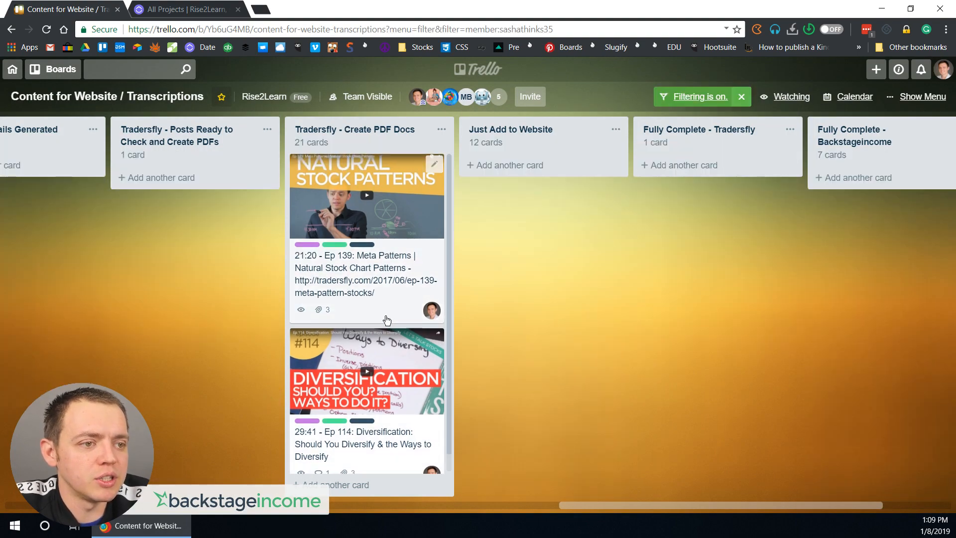
pyautogui.click(741, 96)
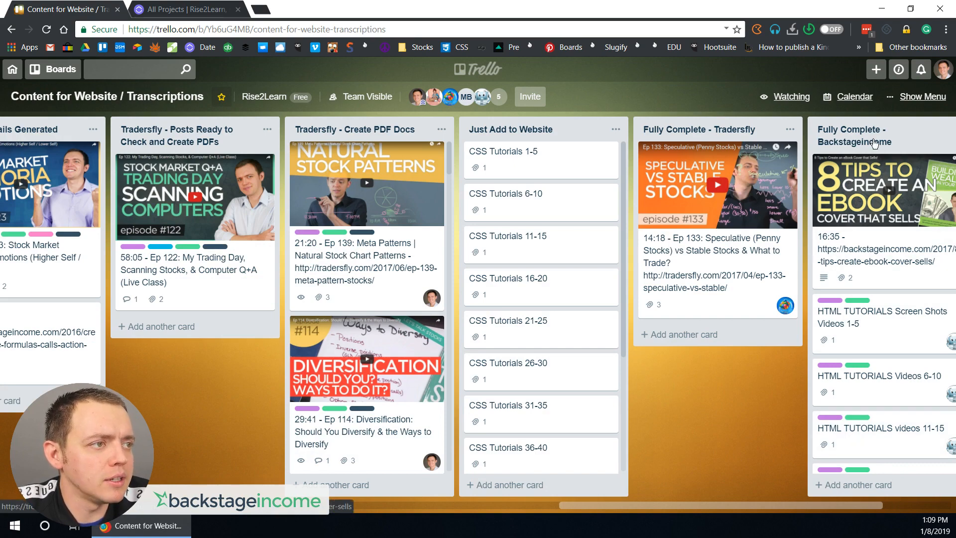
# Step: Show the board menu with its More options, close it, and reopen the board menu
pyautogui.click(922, 96)
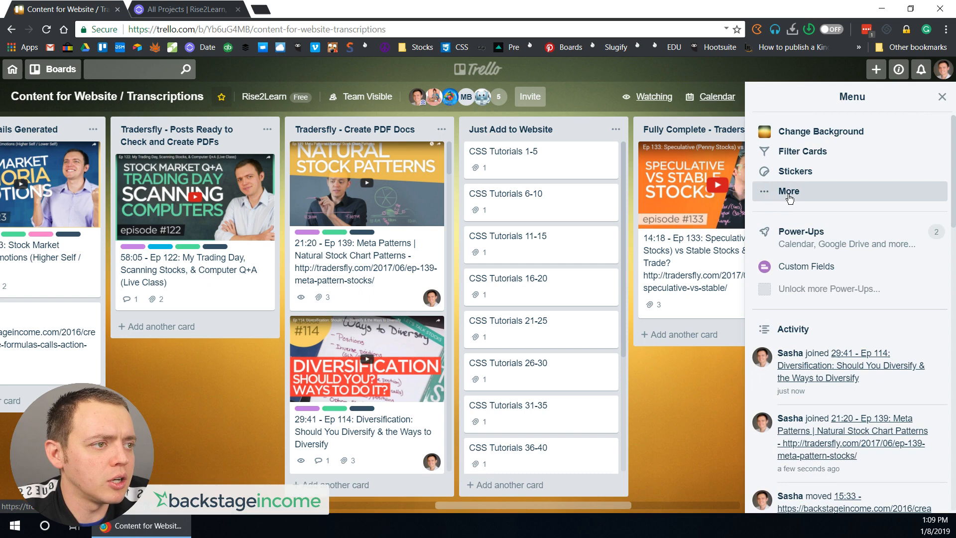
pyautogui.click(789, 190)
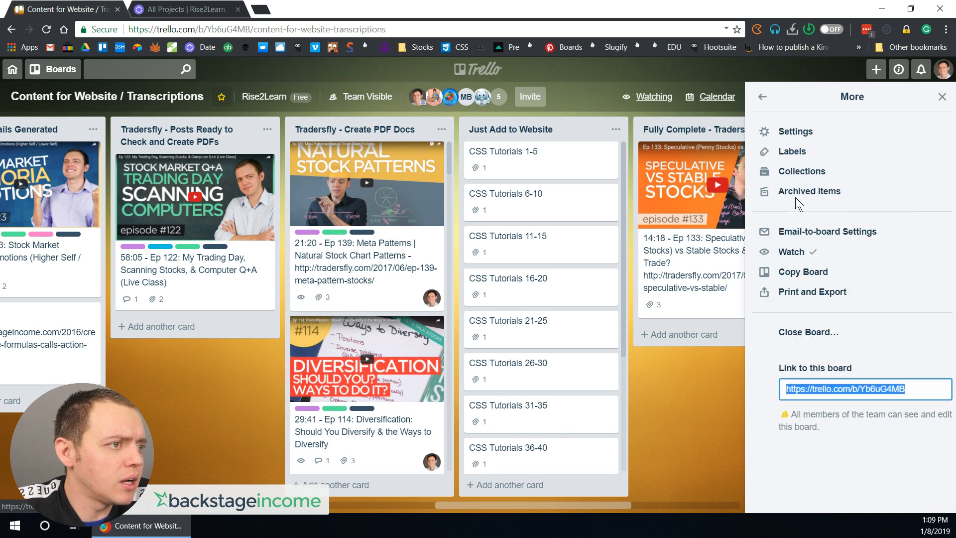
pyautogui.moveTo(795, 131)
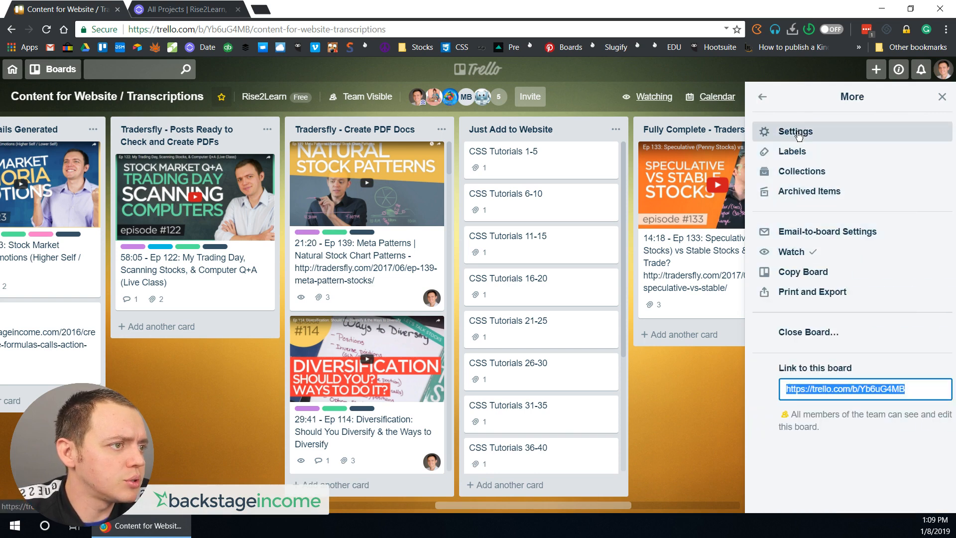
pyautogui.click(762, 97)
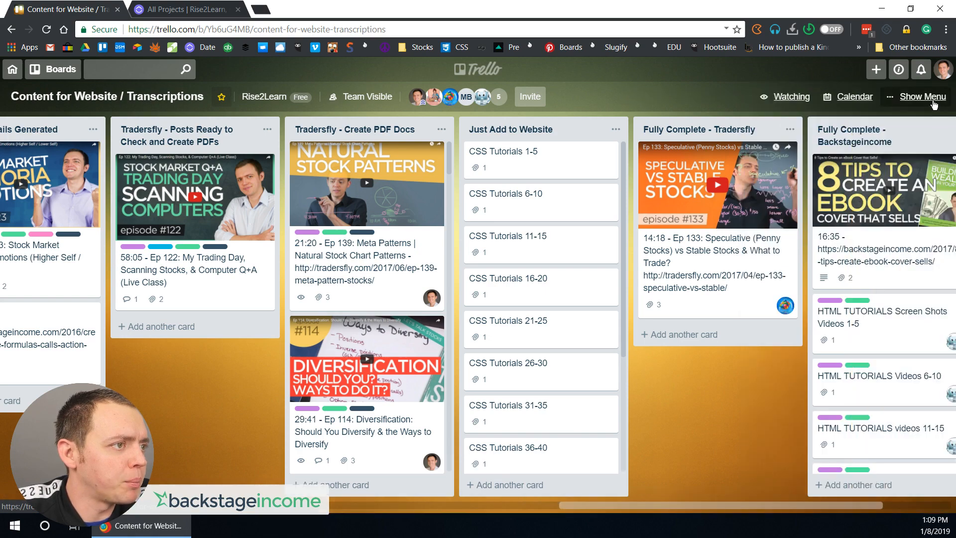
pyautogui.click(922, 97)
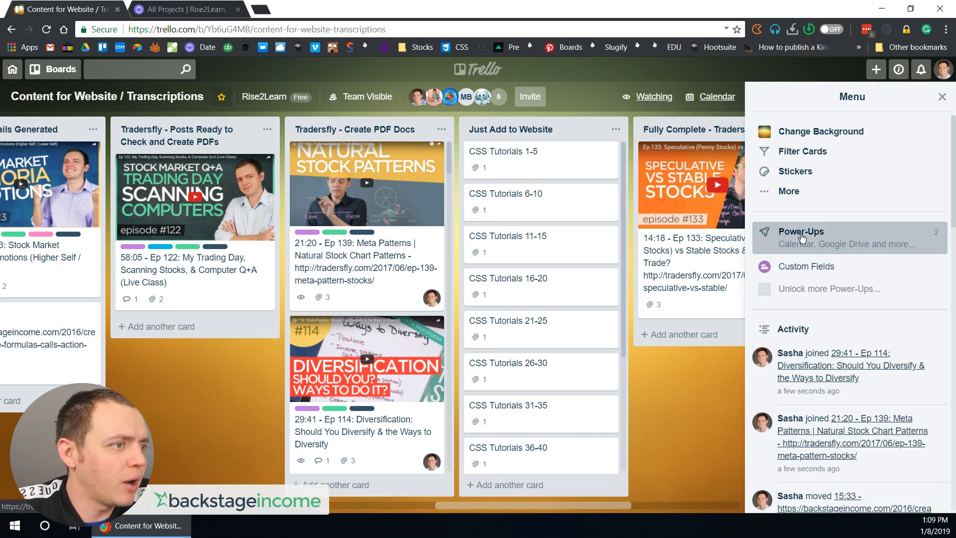
# Step: Browse the full Power-Ups catalogue for the board
pyautogui.click(801, 232)
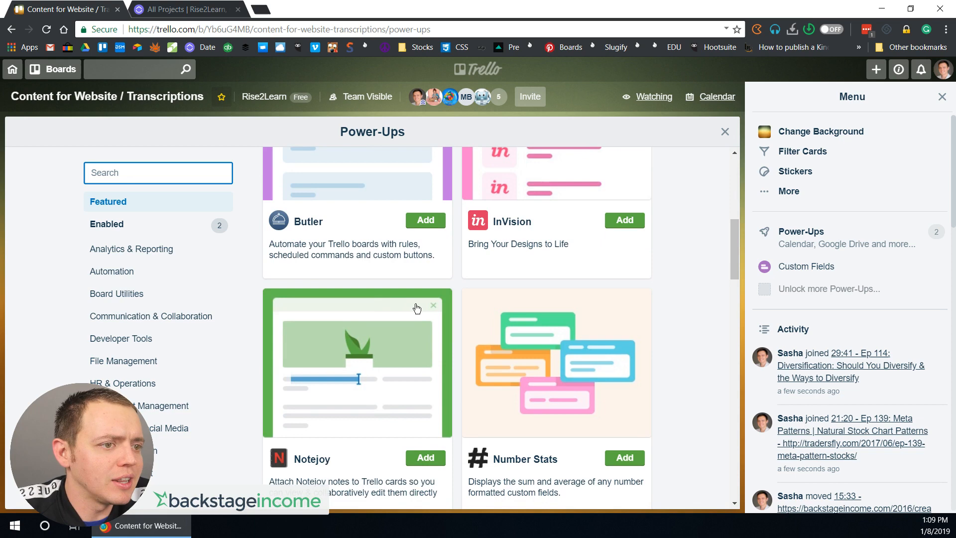
pyautogui.scroll(-3)
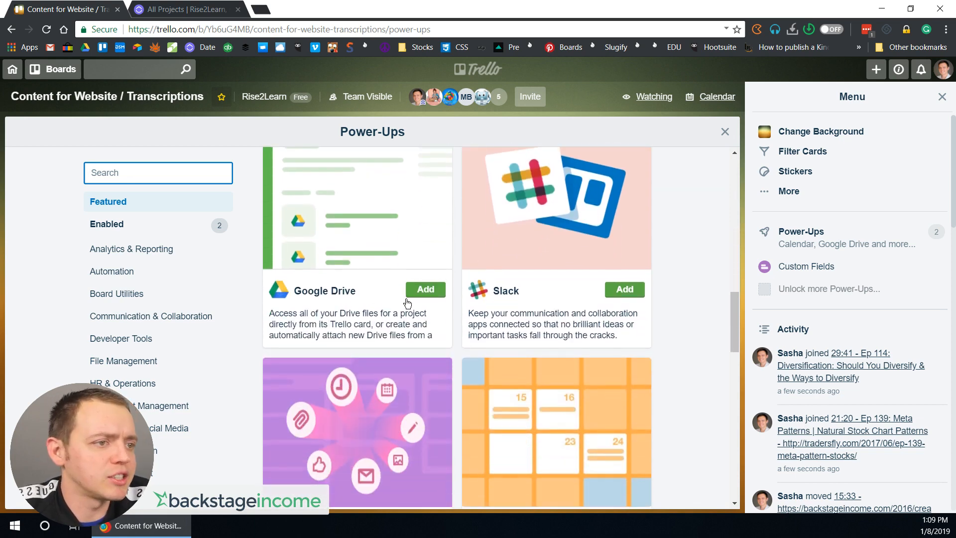
pyautogui.scroll(-3)
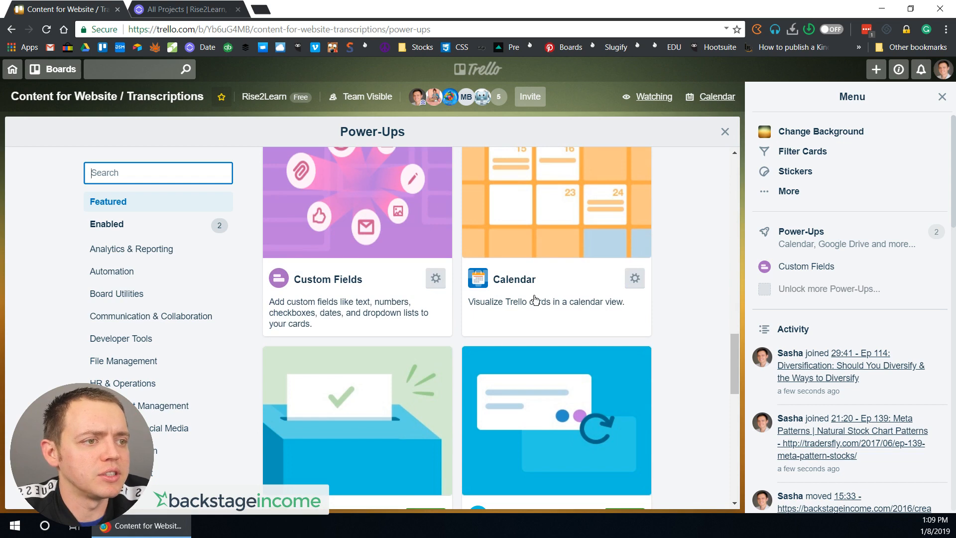
pyautogui.scroll(-3)
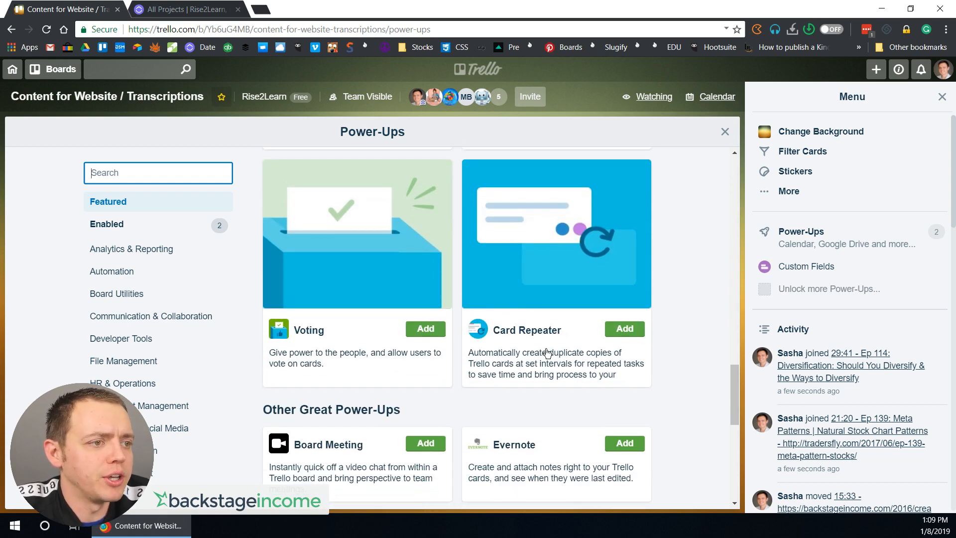
pyautogui.scroll(-3)
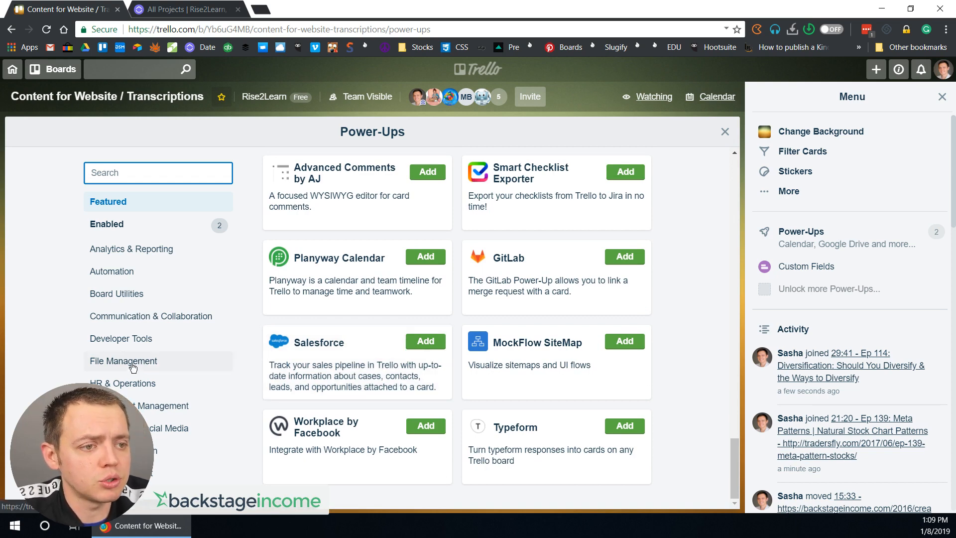
# Step: View the File Management, Analytics, Automation, Board Utilities and Communication power-up categories, then return to all boards
pyautogui.click(123, 360)
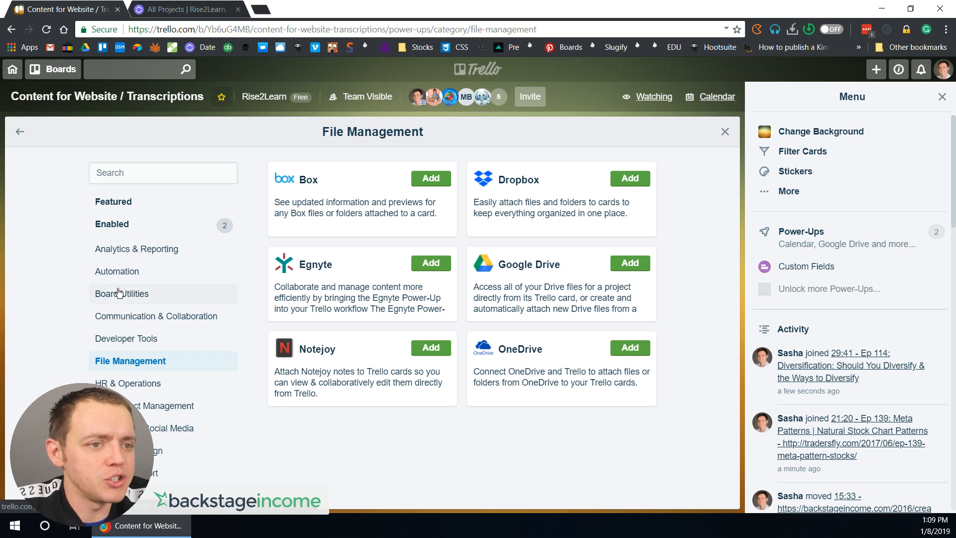
pyautogui.click(137, 249)
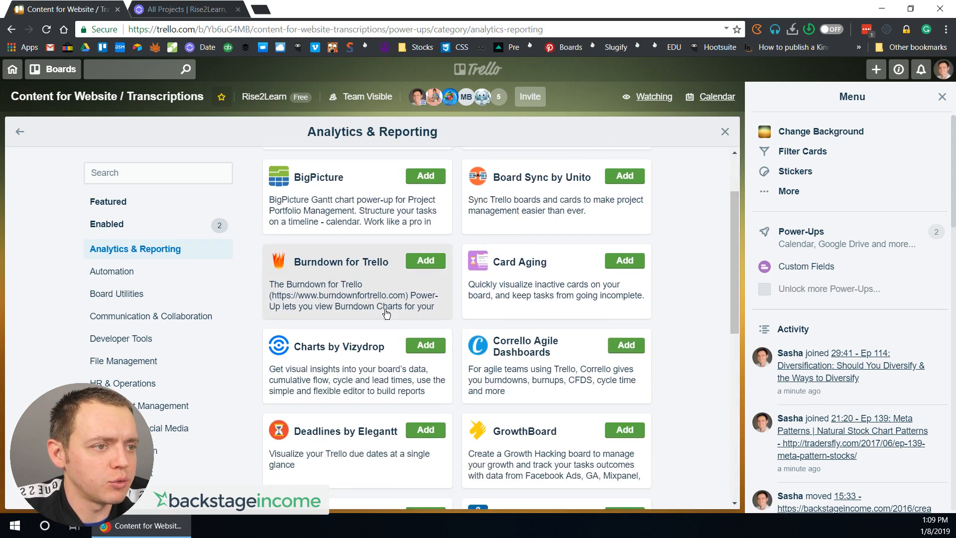
pyautogui.click(112, 271)
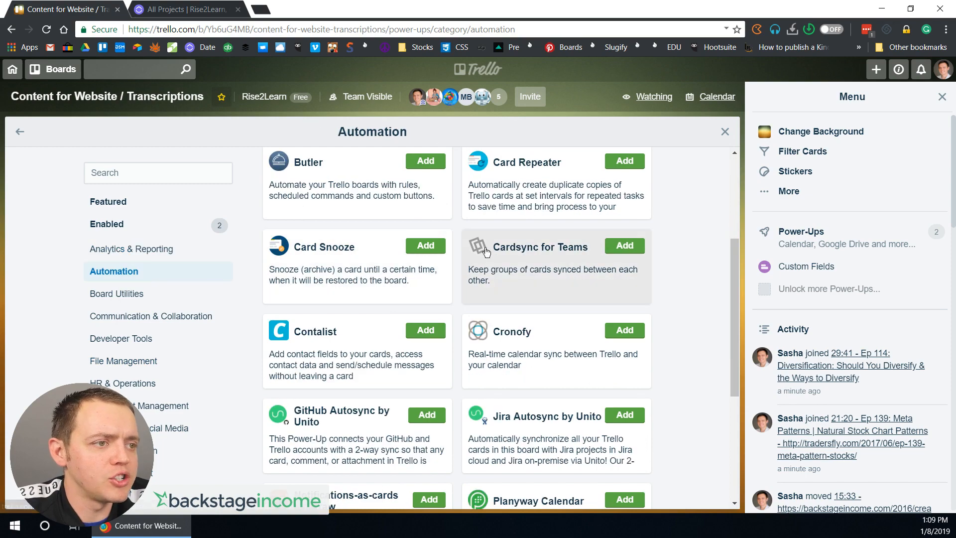
pyautogui.scroll(-3)
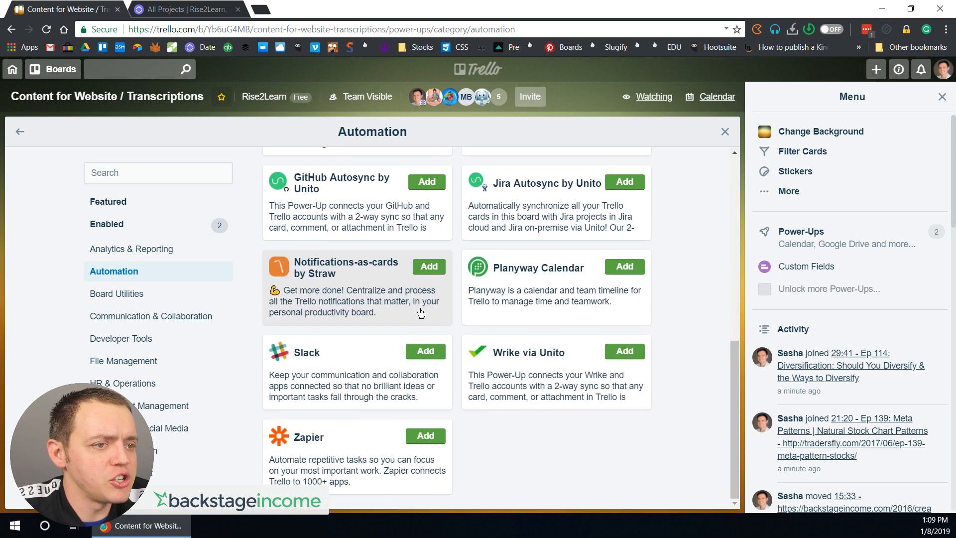
pyautogui.click(119, 293)
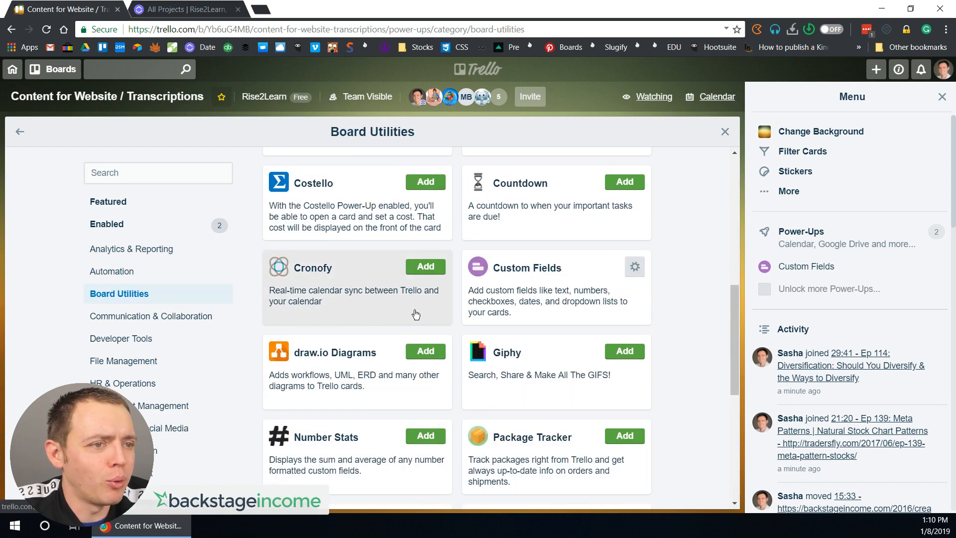
pyautogui.click(156, 316)
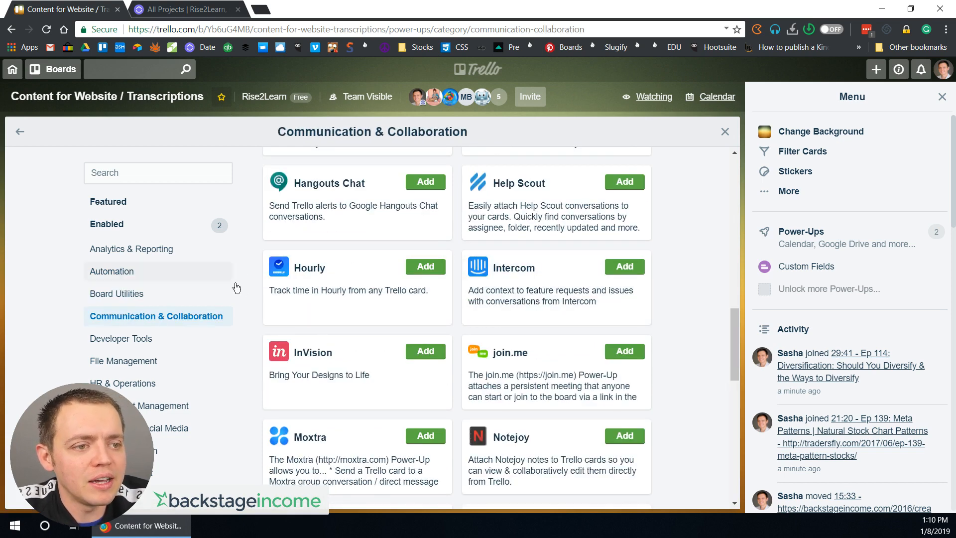
pyautogui.scroll(-3)
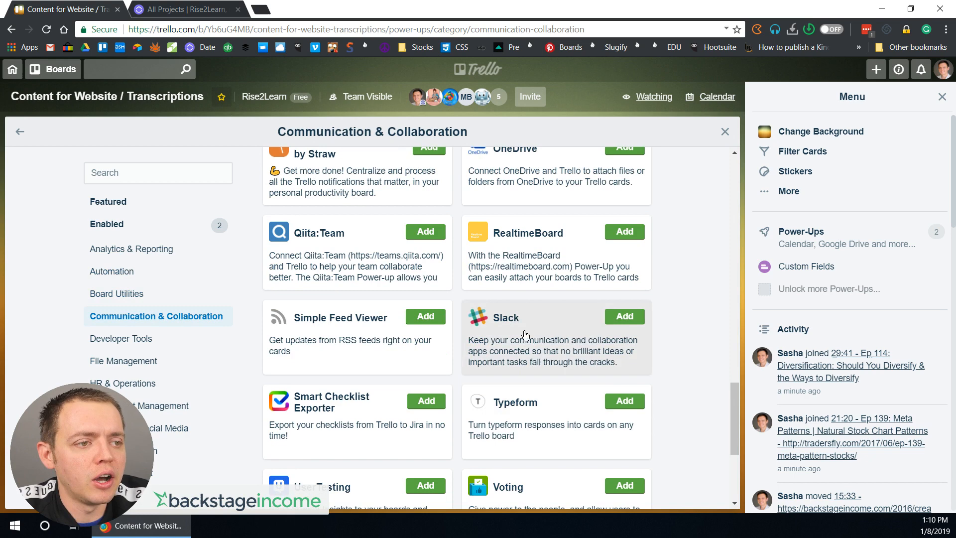
pyautogui.click(123, 338)
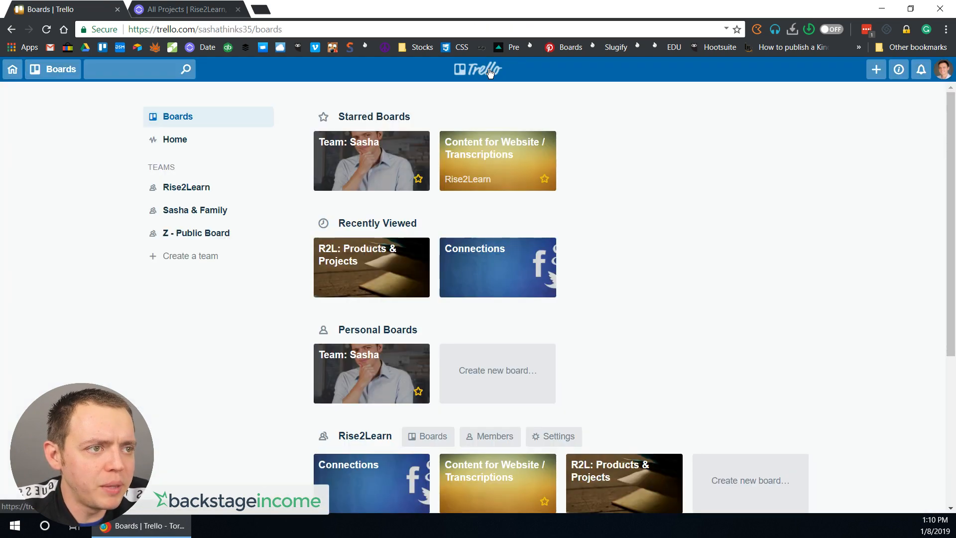
# Step: Open the Connections board from the Rise2Learn team boards
pyautogui.scroll(-3)
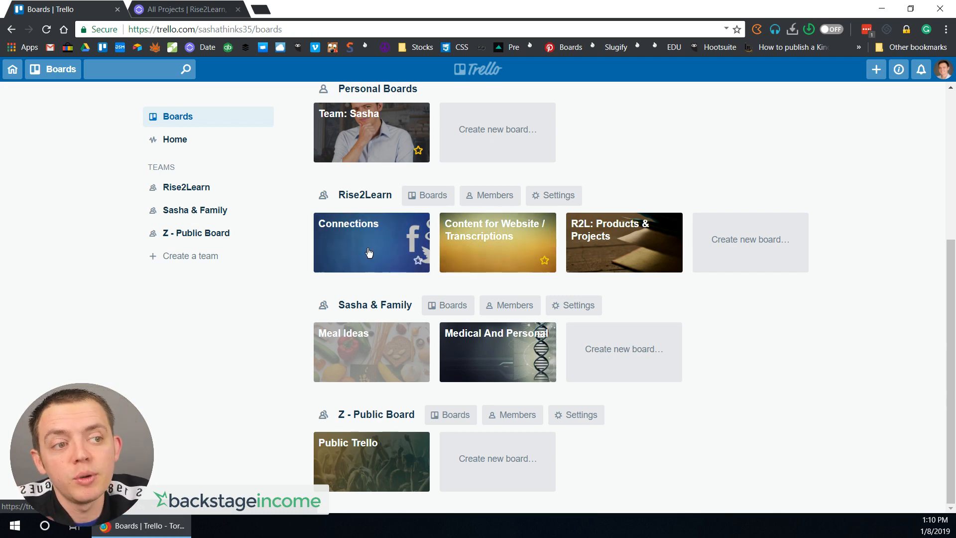
pyautogui.click(370, 242)
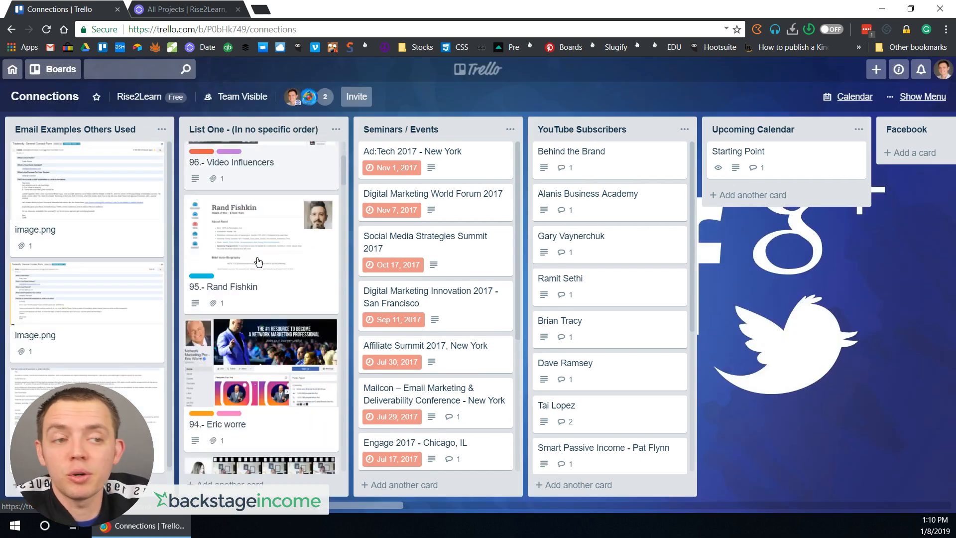
# Step: Scroll down through the influencers list on the Connections board
pyautogui.scroll(-3)
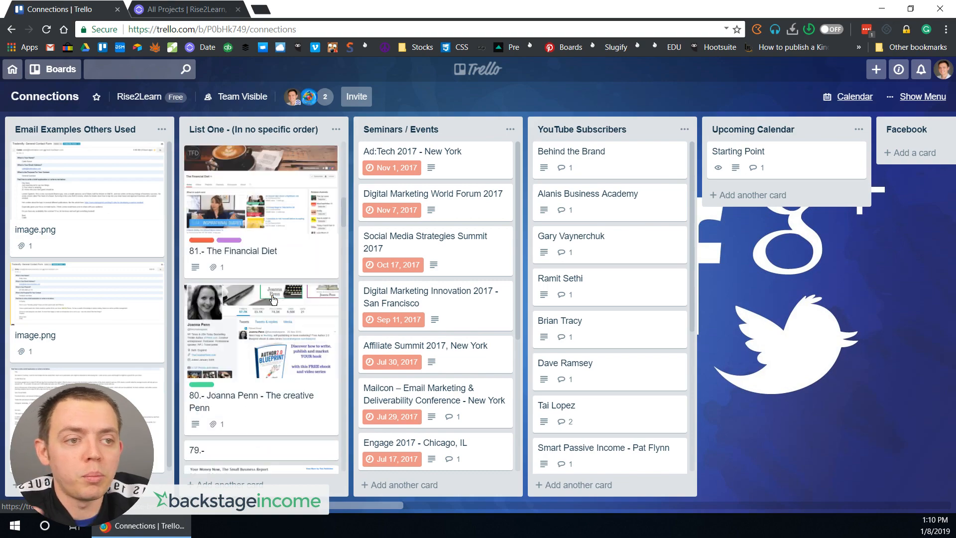
pyautogui.scroll(-3)
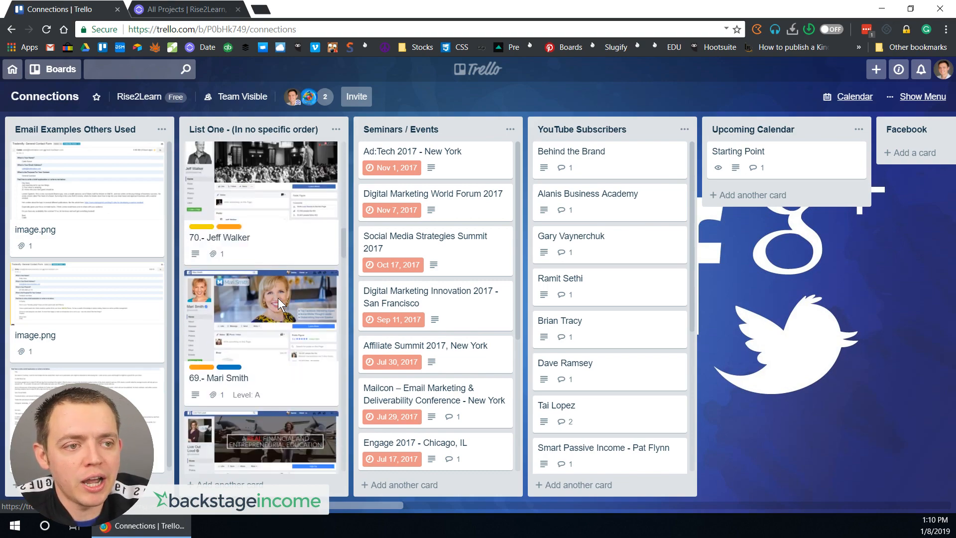
pyautogui.scroll(-3)
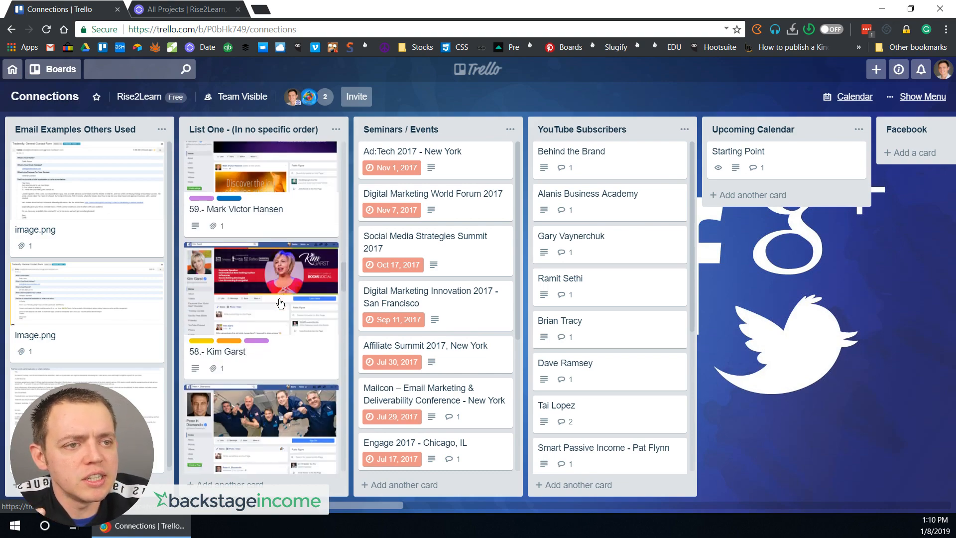
pyautogui.scroll(-3)
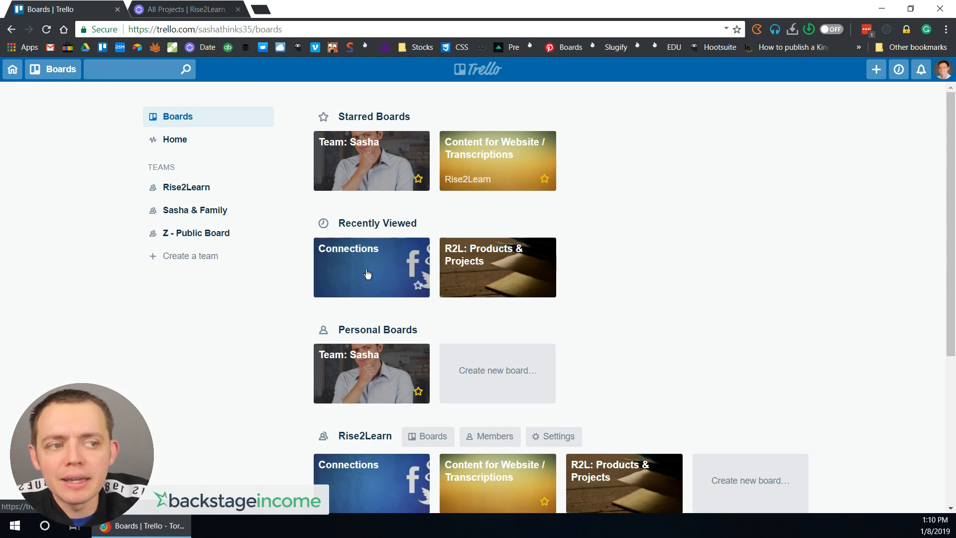
pyautogui.scroll(-3)
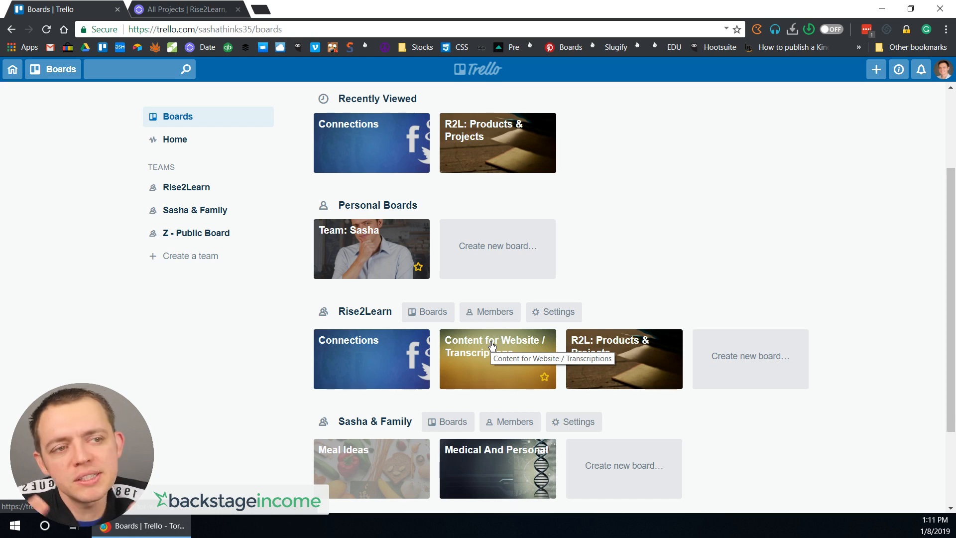
pyautogui.moveTo(629, 151)
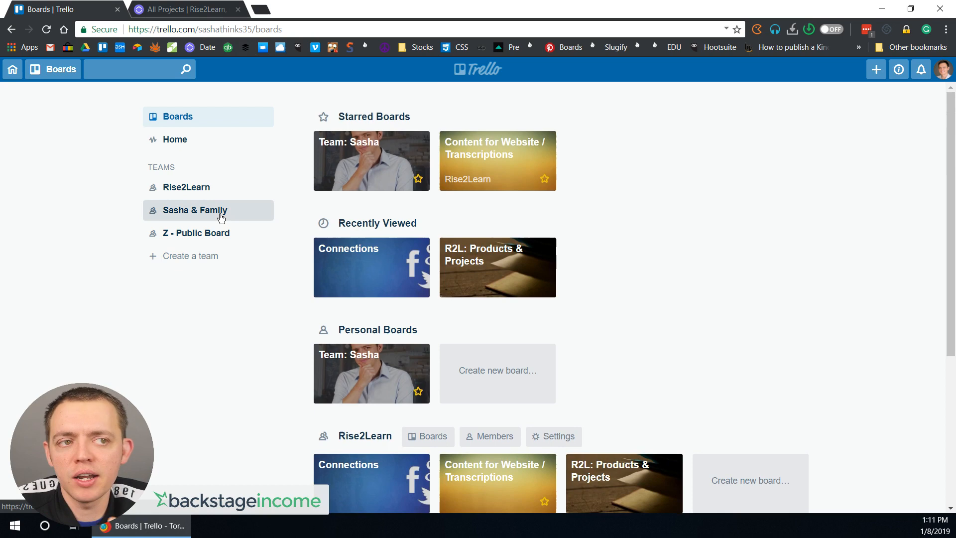
pyautogui.click(183, 9)
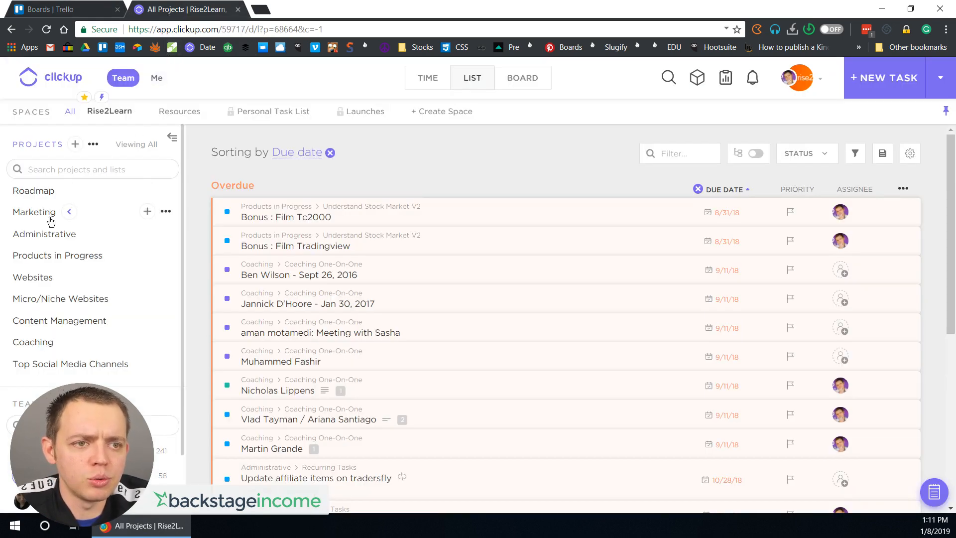
# Step: View the Roadmap project, return to all projects, and open the Products in Progress project
pyautogui.click(34, 190)
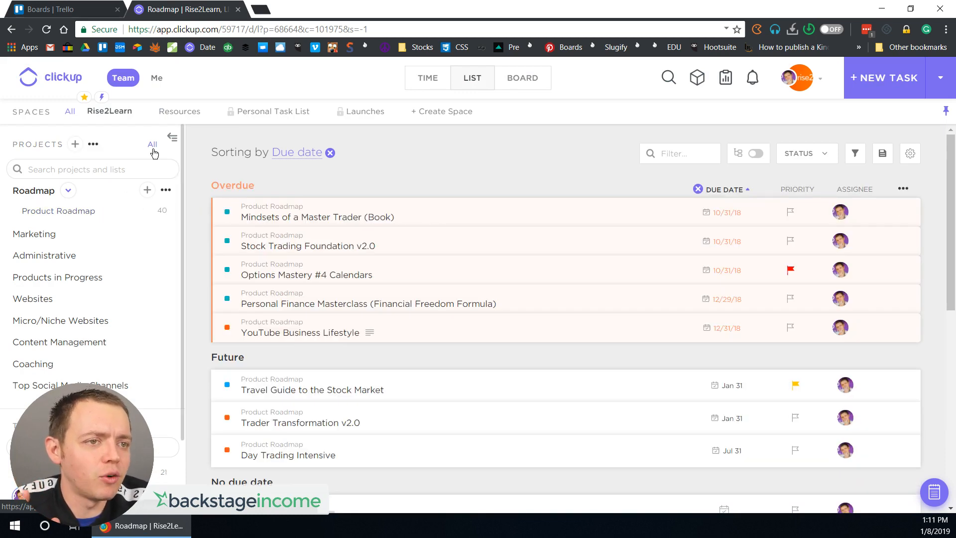
pyautogui.click(152, 144)
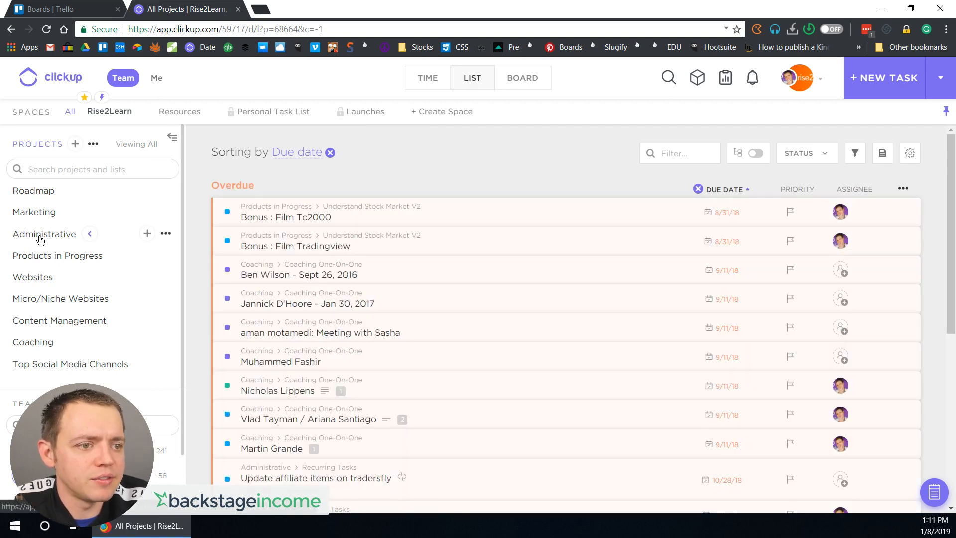
pyautogui.click(43, 233)
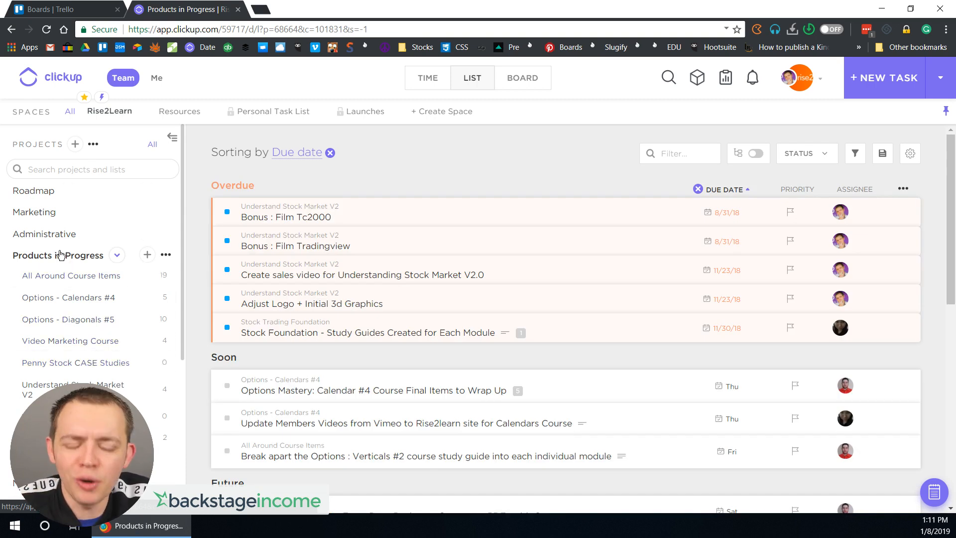
pyautogui.moveTo(79, 14)
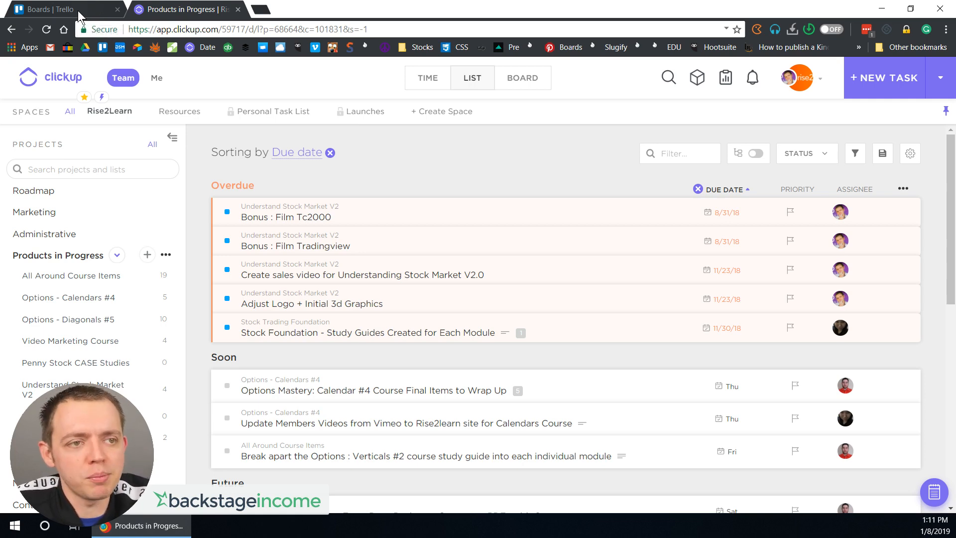
# Step: Return to Trello and open the starred Team: Sasha board
pyautogui.click(58, 9)
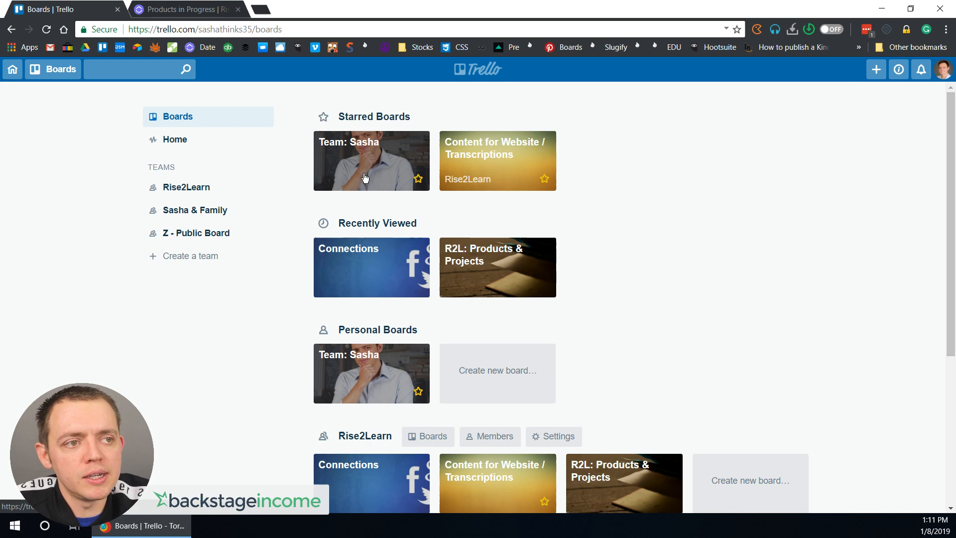
pyautogui.moveTo(407, 141)
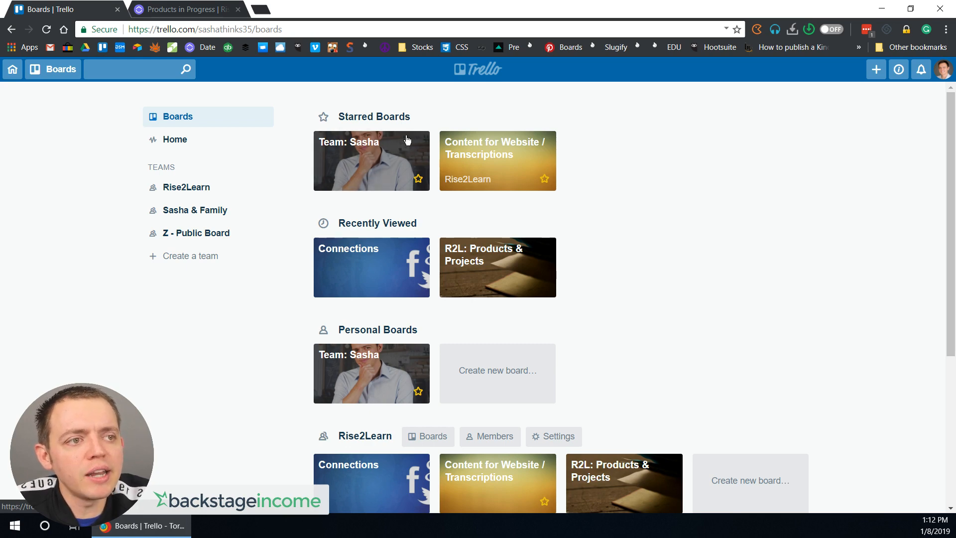
pyautogui.moveTo(339, 165)
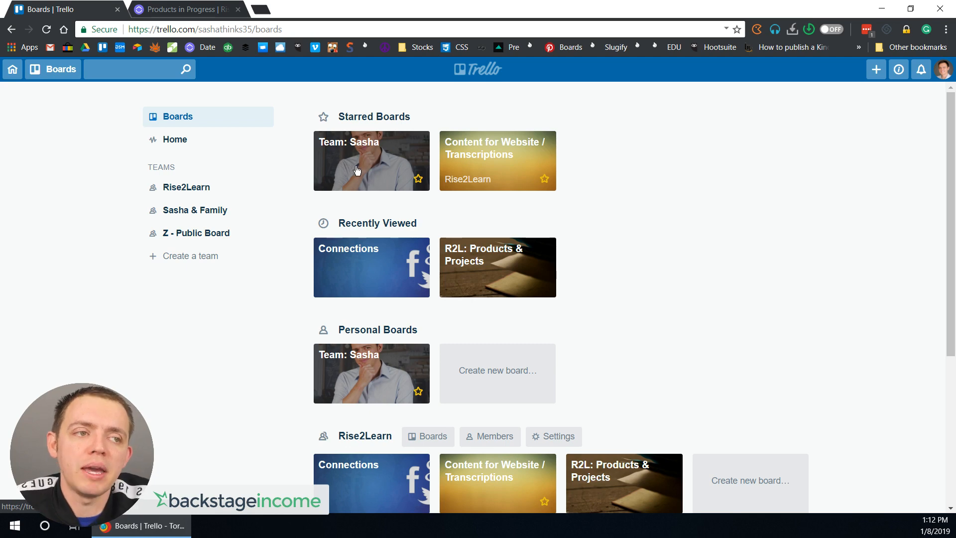
pyautogui.click(371, 161)
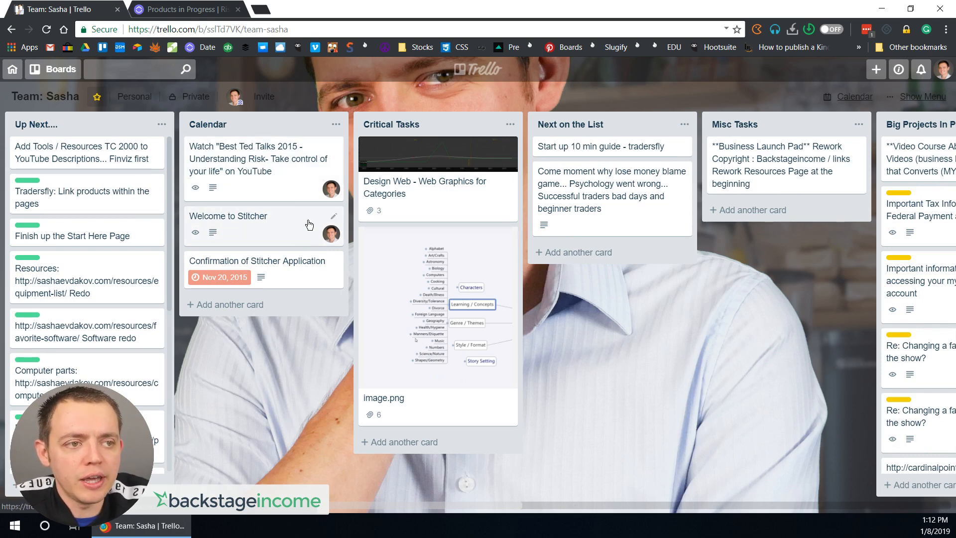
pyautogui.moveTo(296, 221)
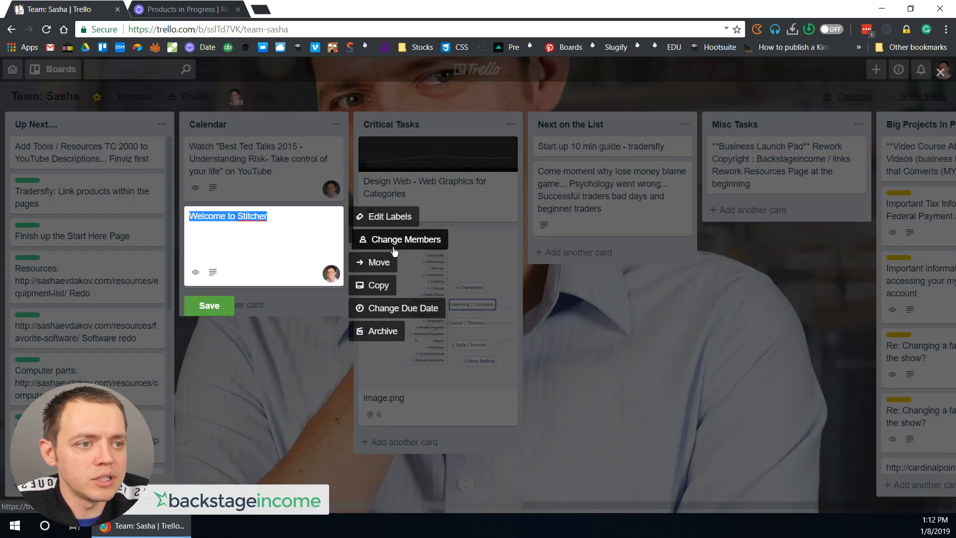
pyautogui.click(378, 262)
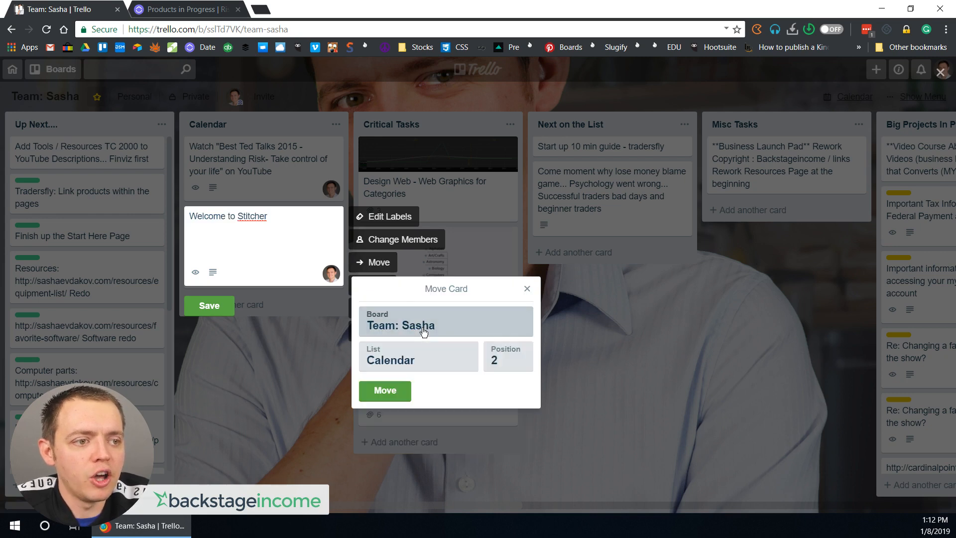
pyautogui.click(527, 288)
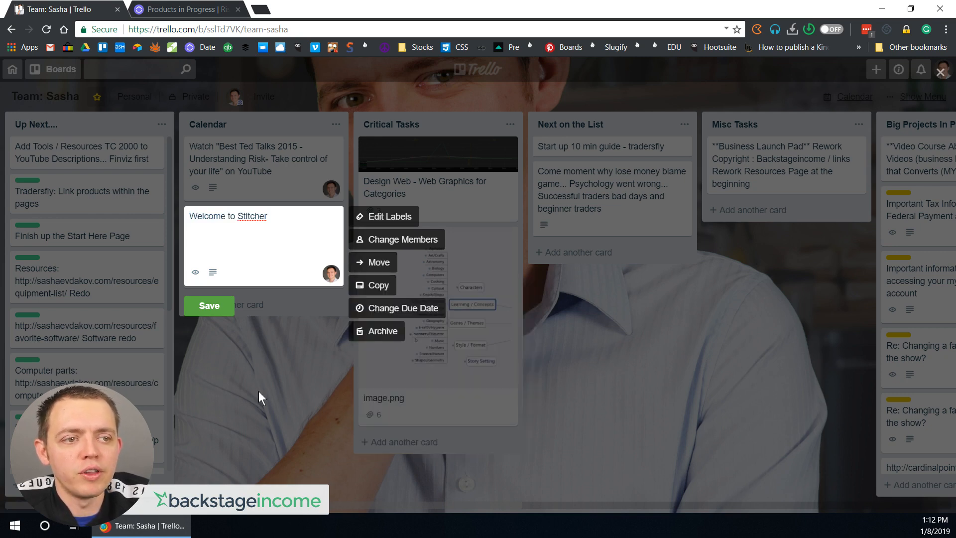
pyautogui.click(208, 305)
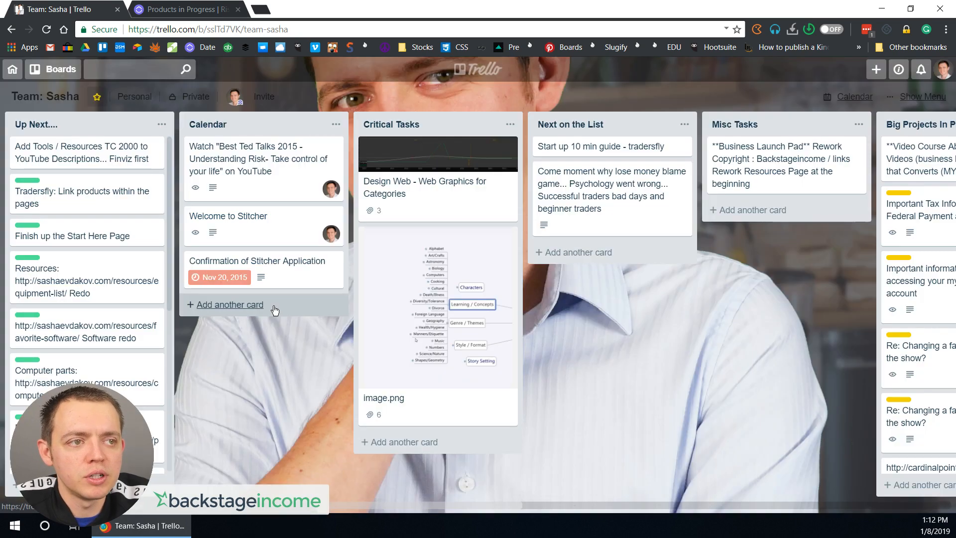
pyautogui.moveTo(156, 206)
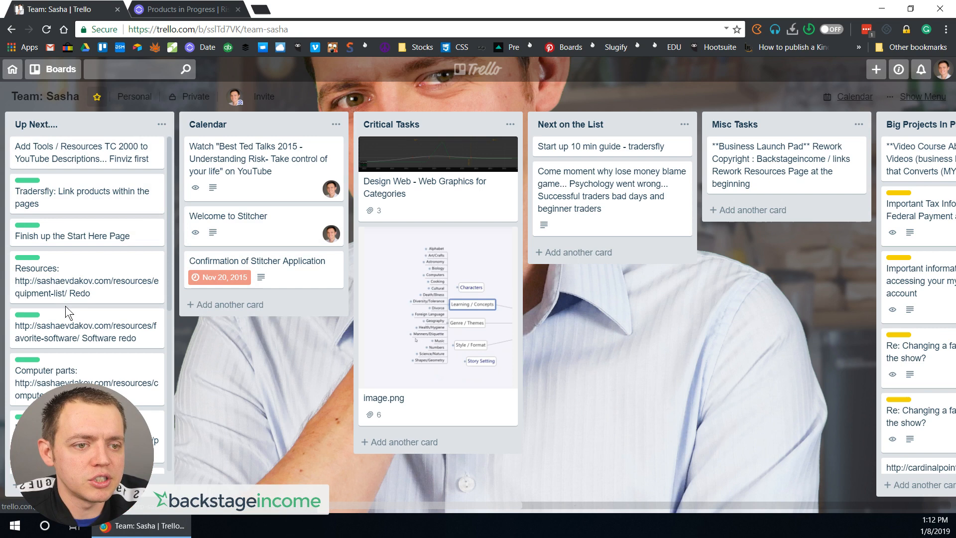
pyautogui.moveTo(250, 148)
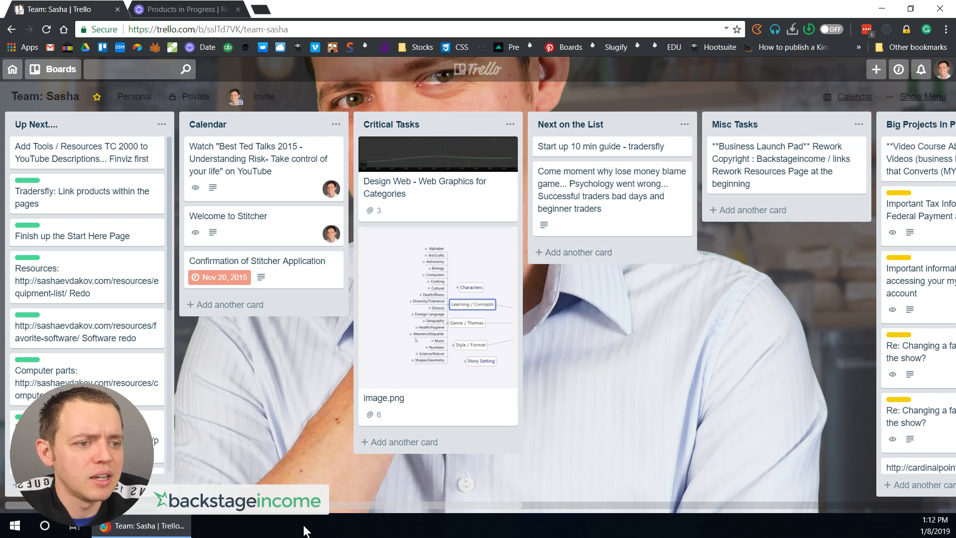
# Step: Look across the Team: Sasha board's lists and return to the overview of all boards
pyautogui.hscroll(3)
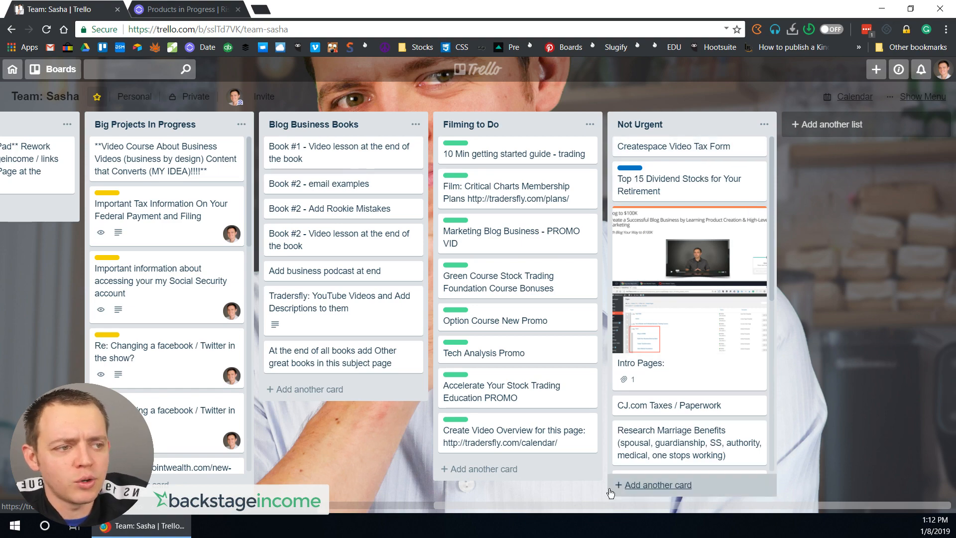
pyautogui.hscroll(-3)
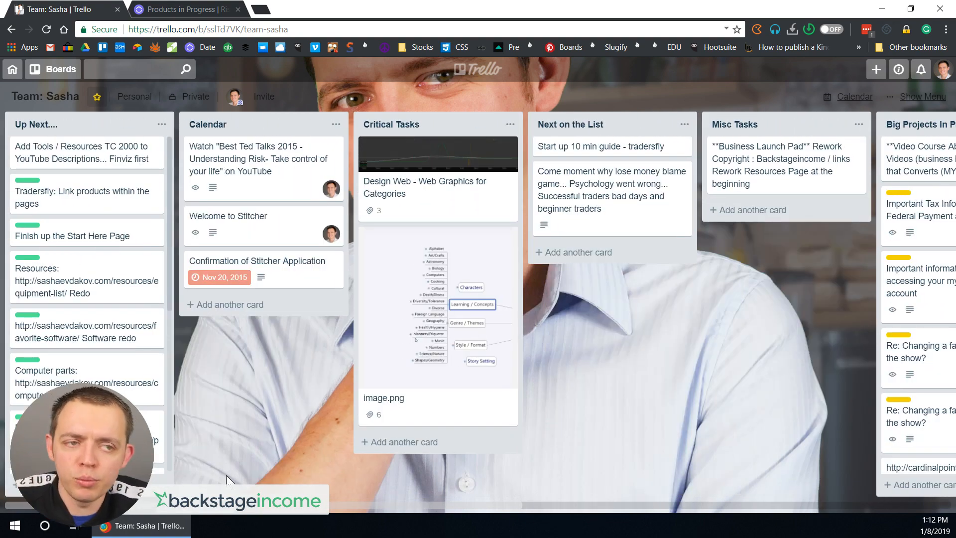
pyautogui.click(46, 96)
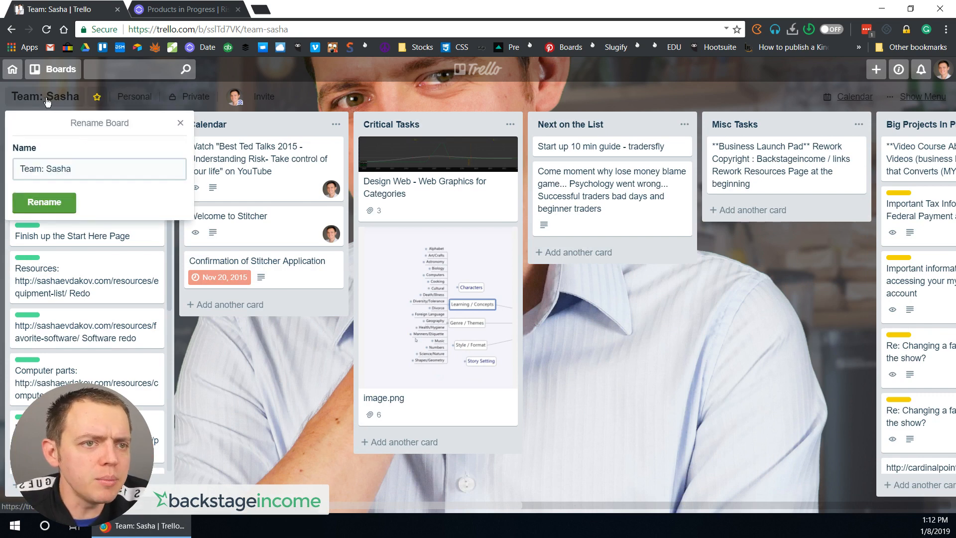
pyautogui.click(60, 68)
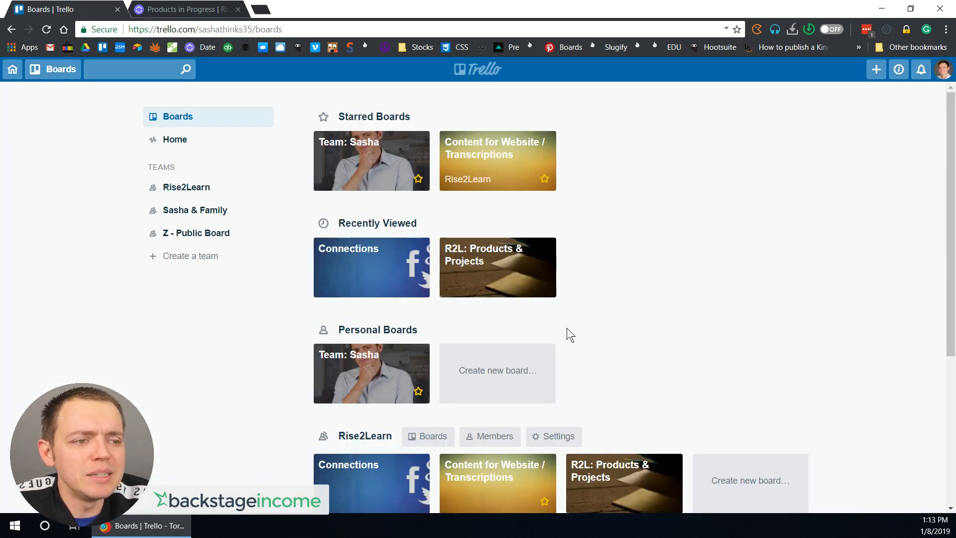
pyautogui.scroll(-3)
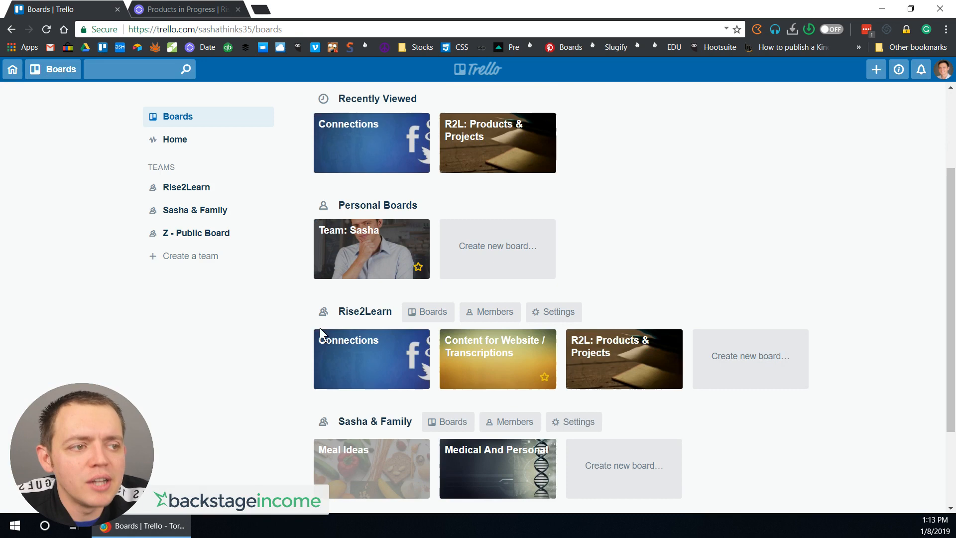
pyautogui.moveTo(211, 327)
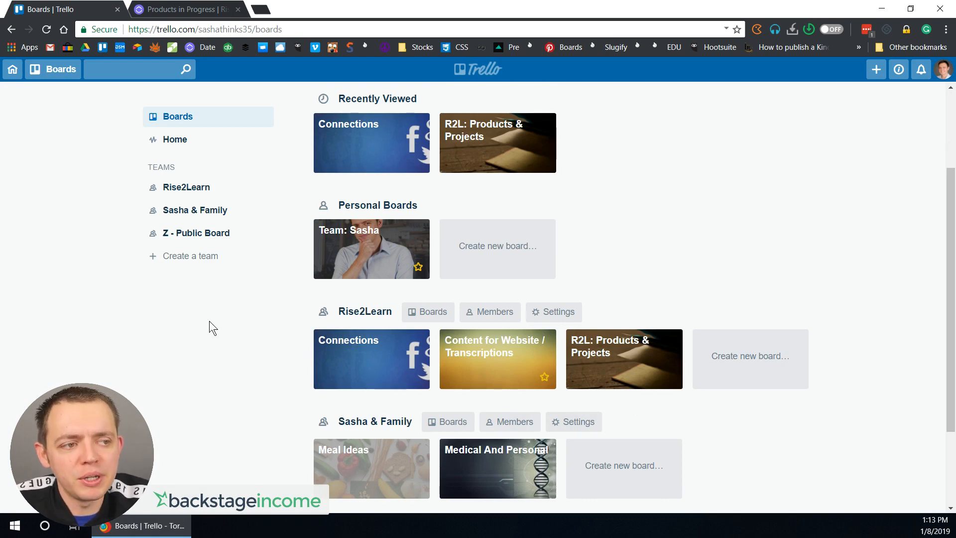
pyautogui.moveTo(432, 408)
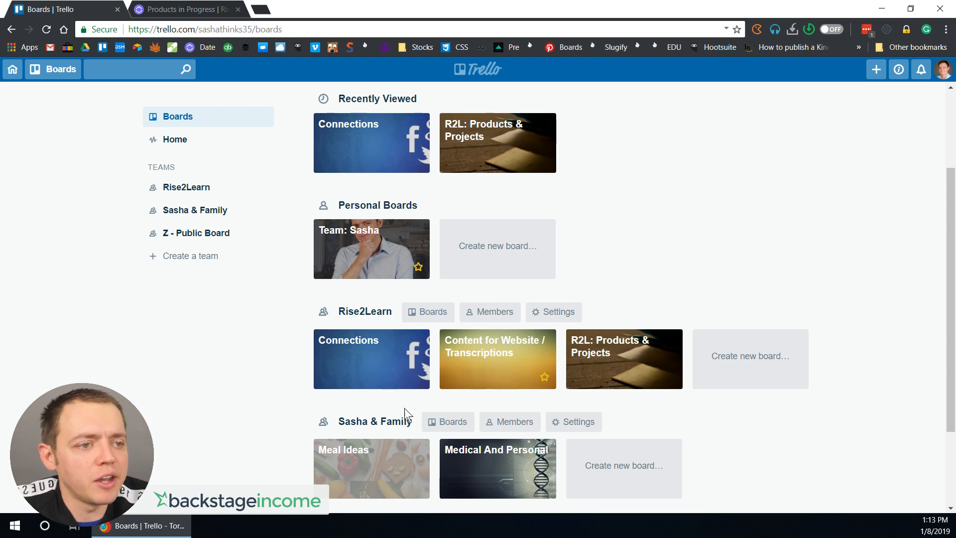
pyautogui.scroll(-3)
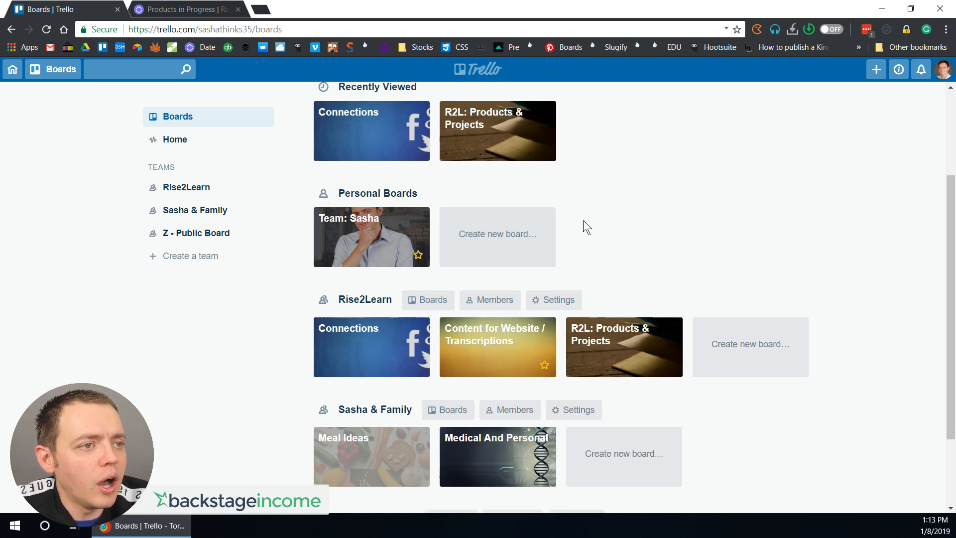
pyautogui.click(623, 347)
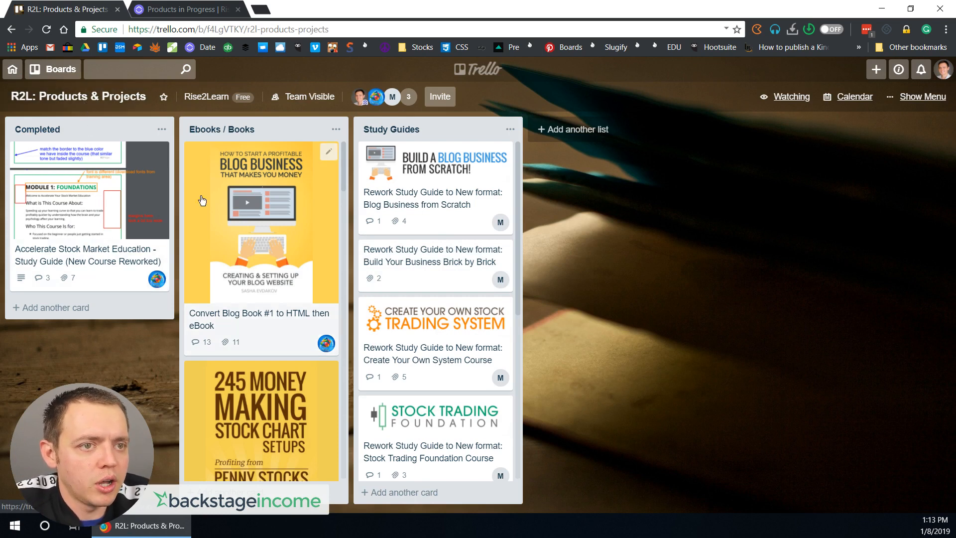
# Step: Return from the R2L: Products & Projects board to the boards overview
pyautogui.moveTo(222, 128); pyautogui.dragTo(109, 126)
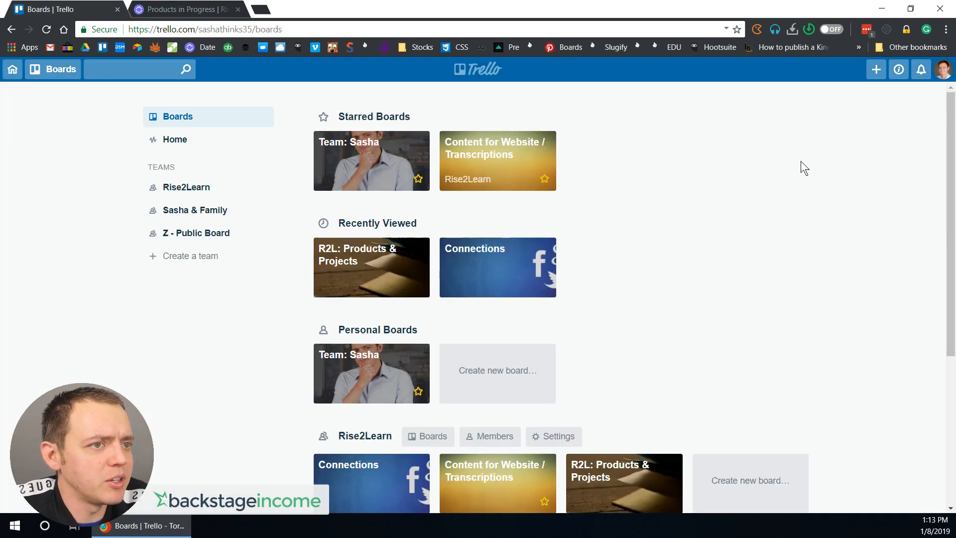
pyautogui.moveTo(817, 170)
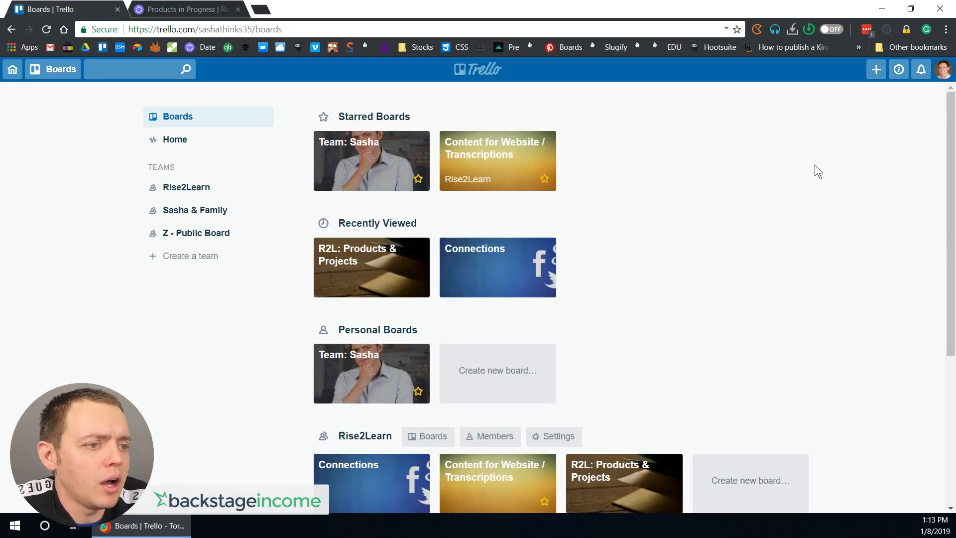
# Step: Glance at Rise2Learn's members, then begin a new private board titled Test with no team
pyautogui.click(490, 437)
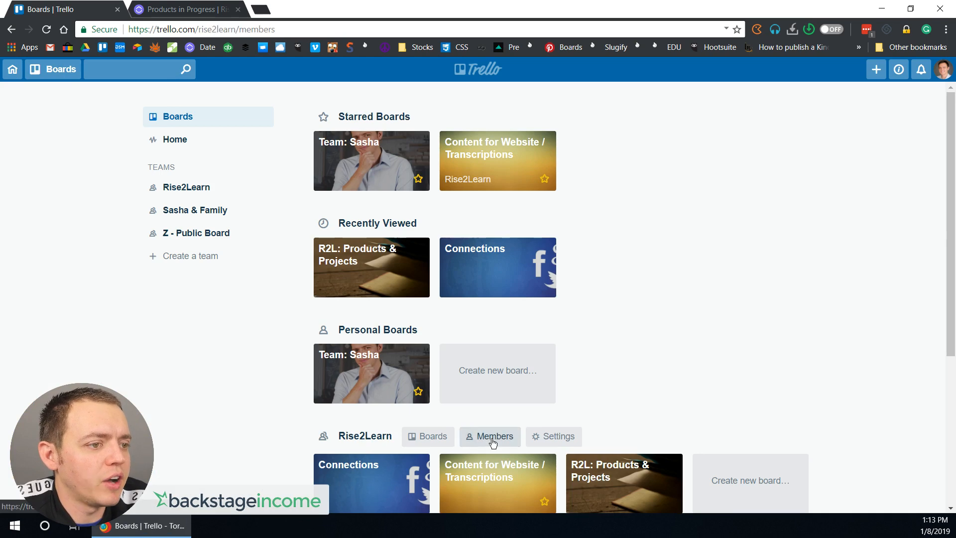
pyautogui.click(489, 436)
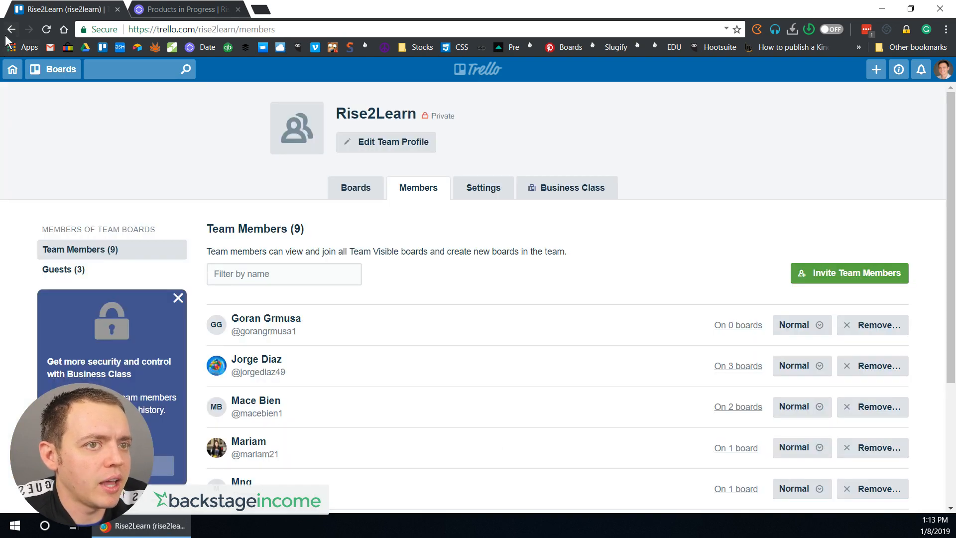
pyautogui.click(875, 69)
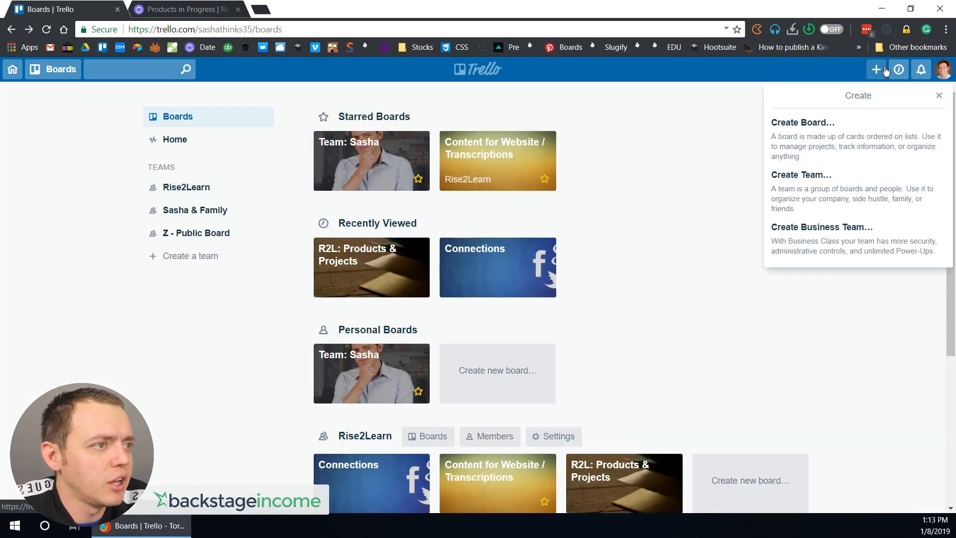
pyautogui.click(802, 122)
pyautogui.write('Test')
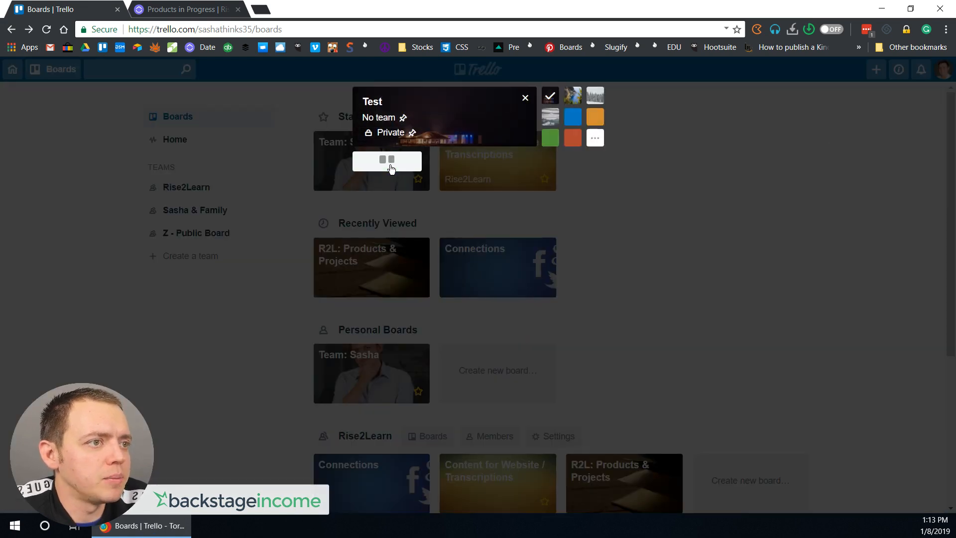
# Step: Create the Test board with This Week, Monday, Tuesday, Done lists and an 'I need to go' Monday card
pyautogui.click(386, 160)
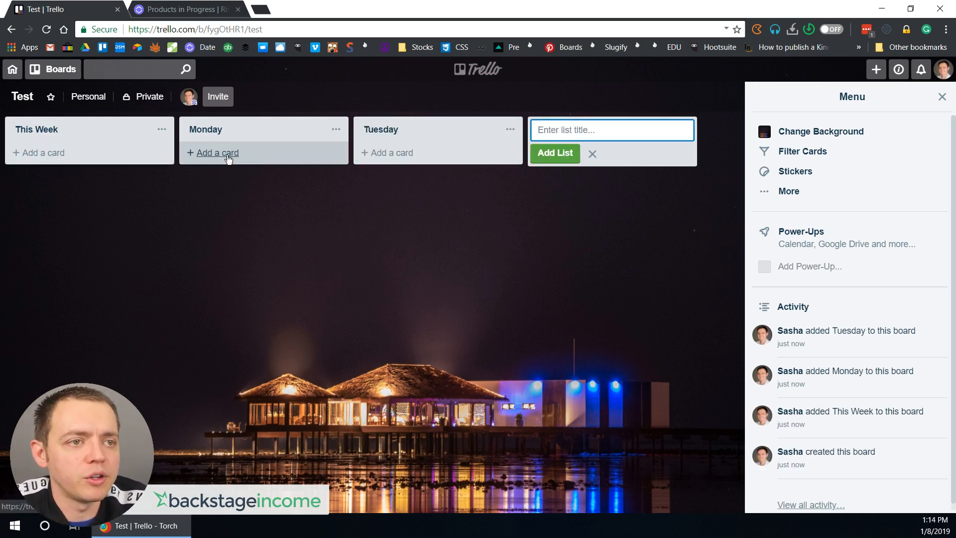
pyautogui.click(217, 153)
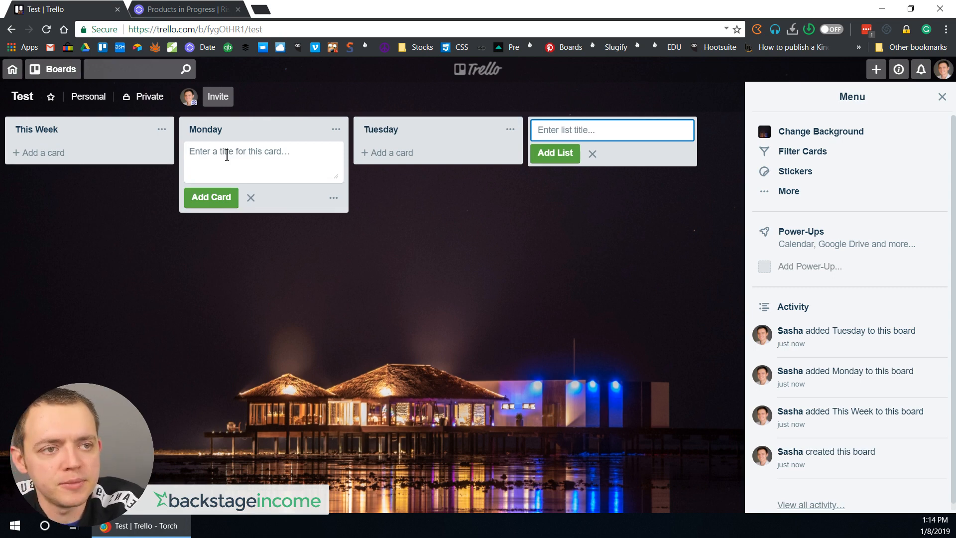
pyautogui.write('I need to go')
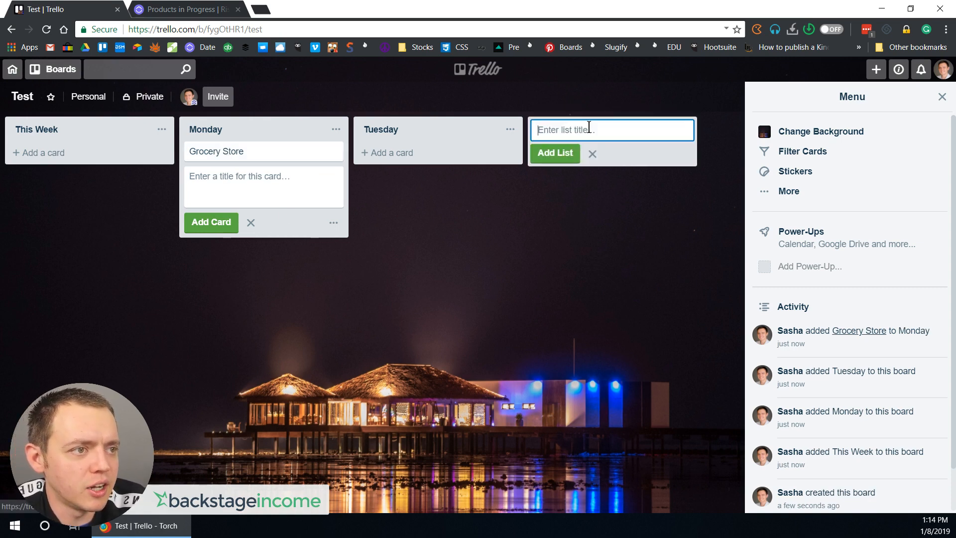
pyautogui.click(554, 152)
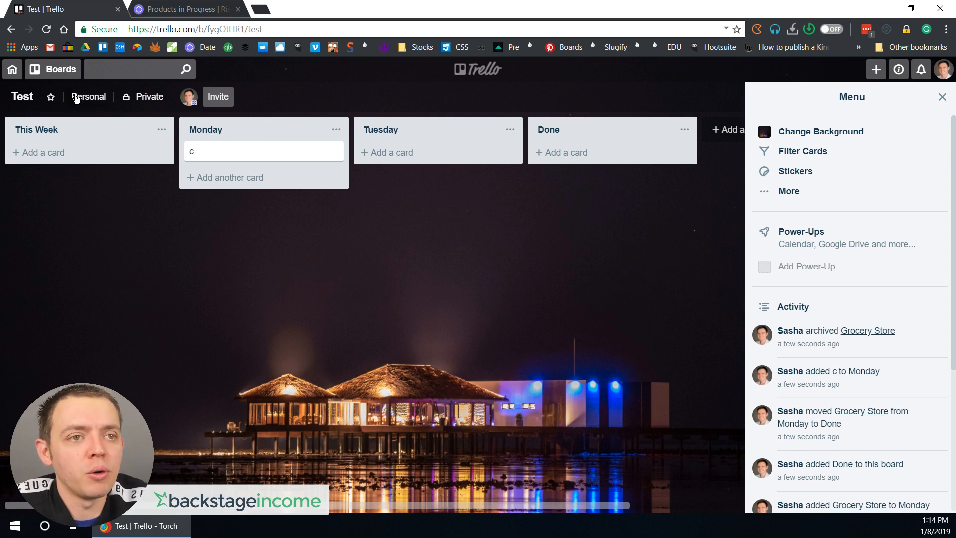
pyautogui.click(12, 69)
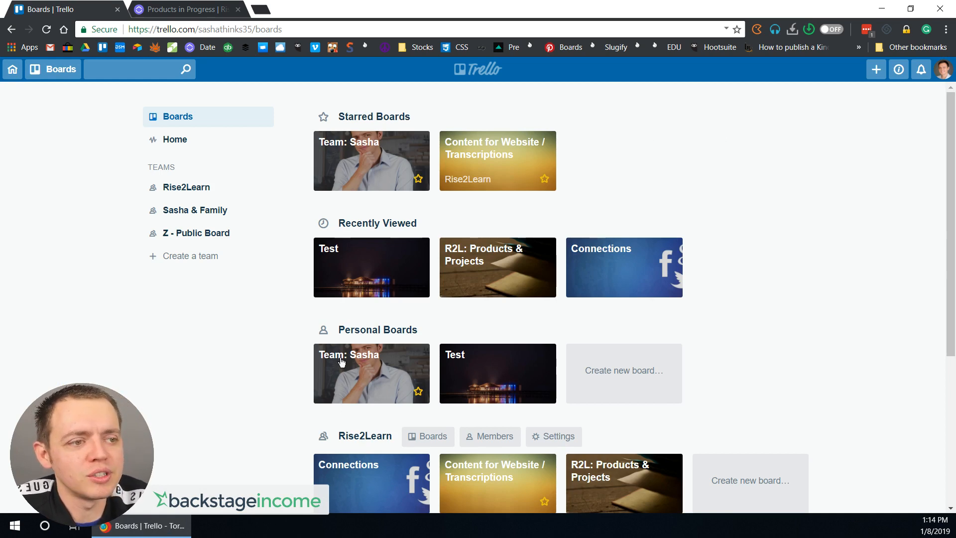
pyautogui.moveTo(440, 385)
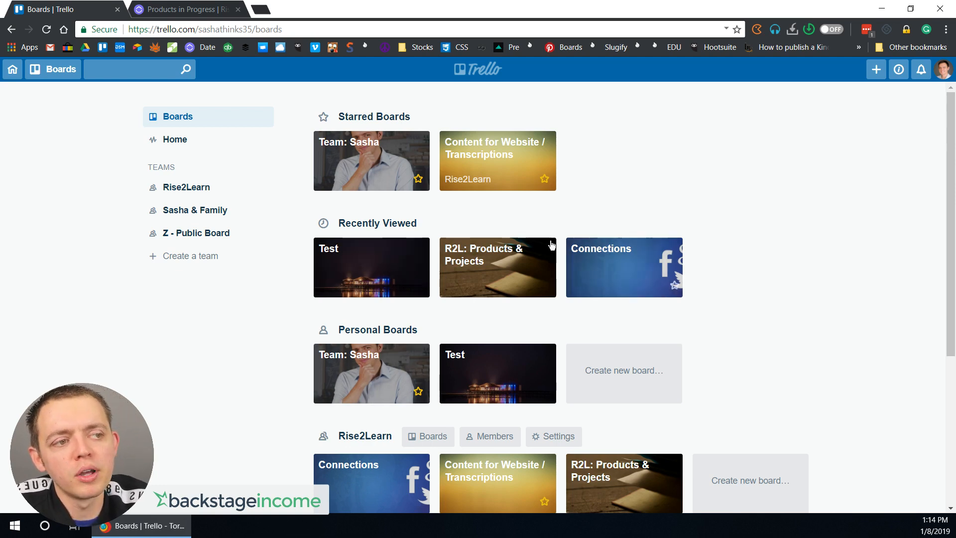
pyautogui.moveTo(481, 275)
pyautogui.write('Marketing')
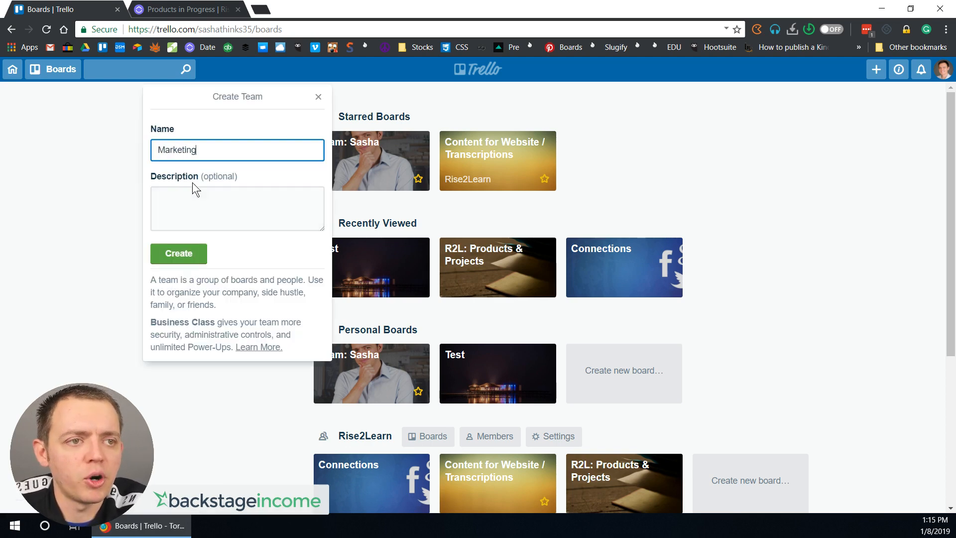
# Step: Try team names 'Social Media' and 'Cust', then close the Create Team form without creating one
pyautogui.write('Social Media')
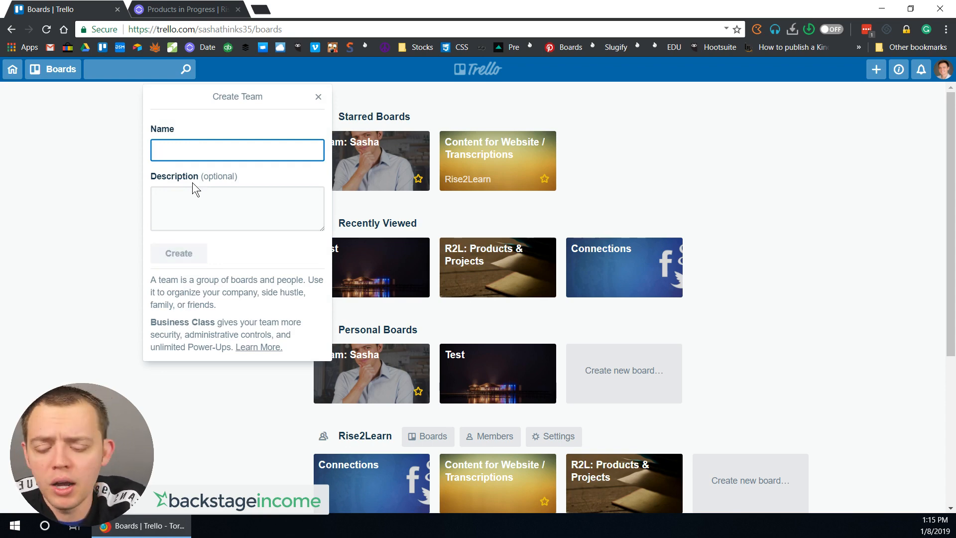
pyautogui.write('Cust')
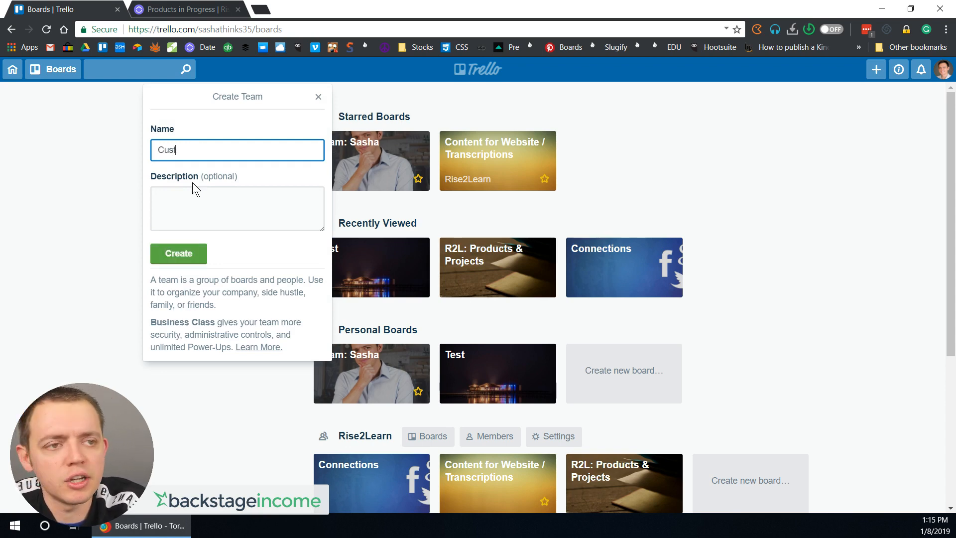
pyautogui.click(318, 96)
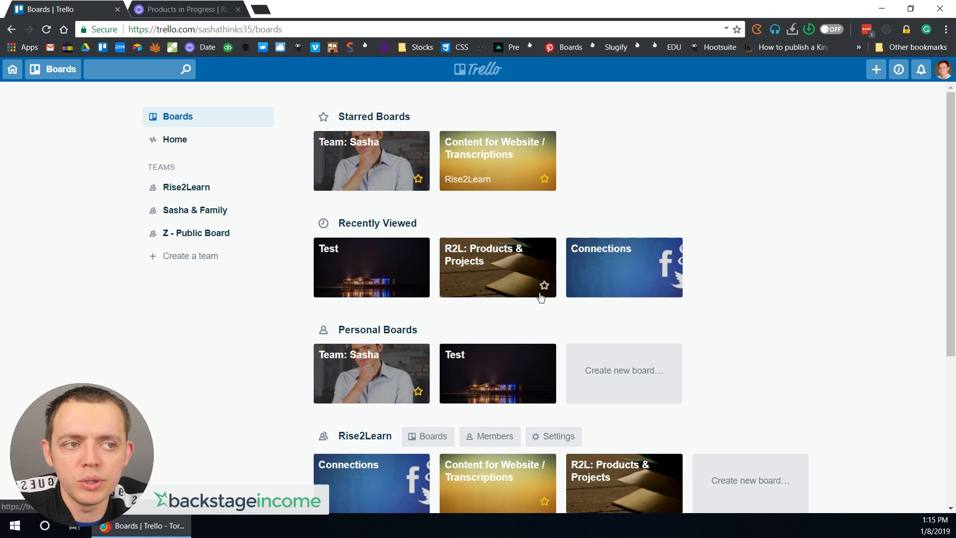
pyautogui.moveTo(307, 309)
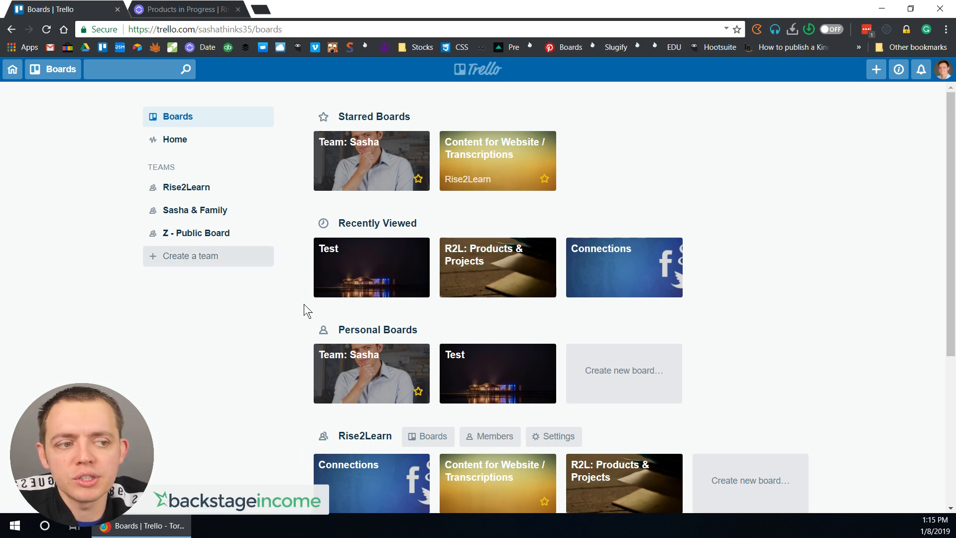
pyautogui.moveTo(636, 378)
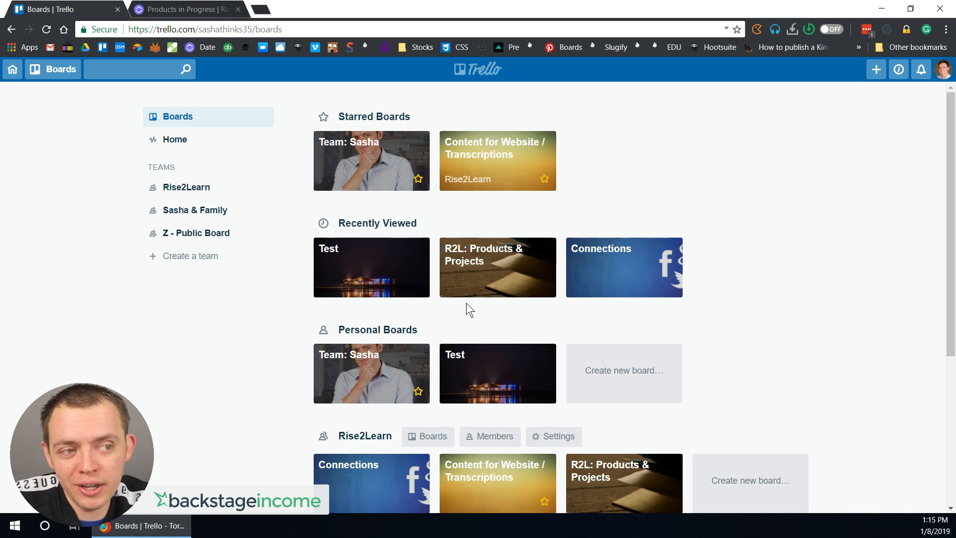
pyautogui.moveTo(462, 303)
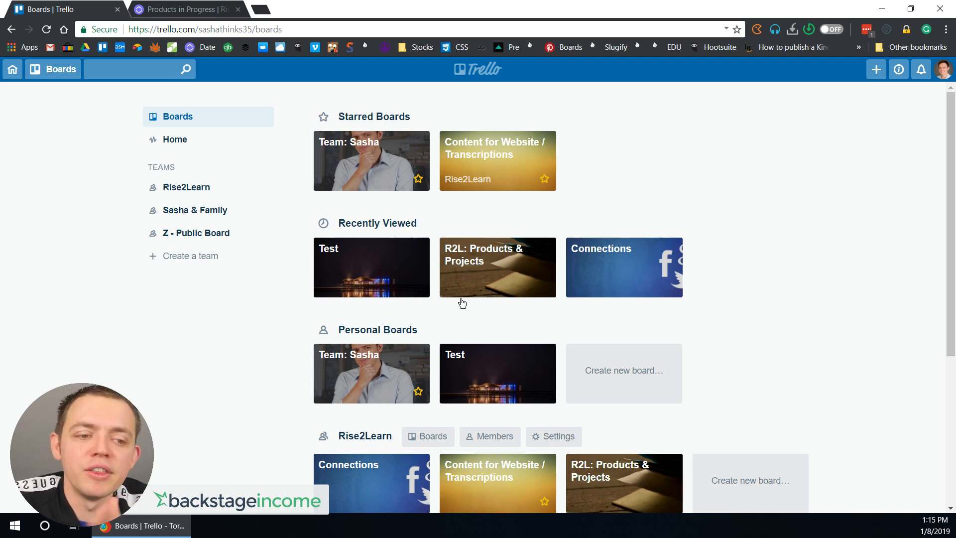
pyautogui.moveTo(204, 55)
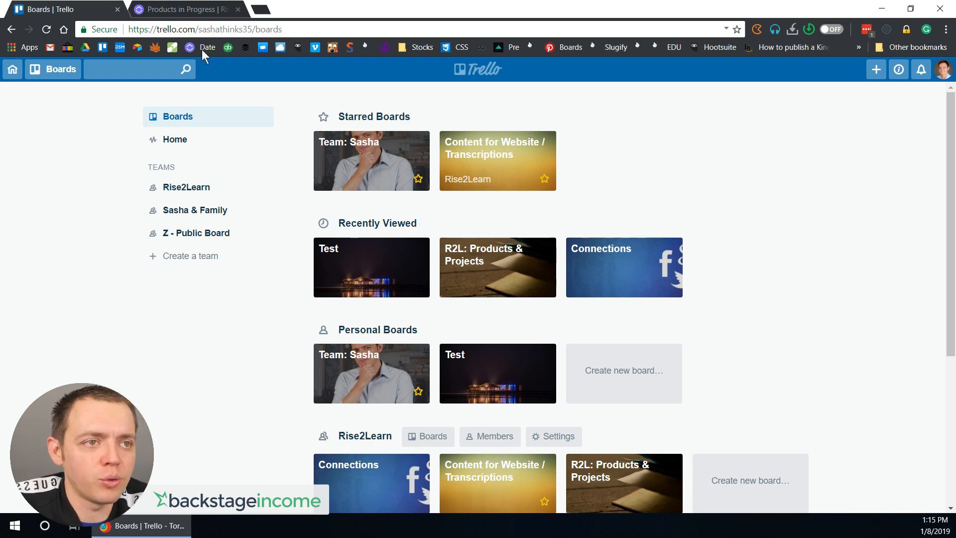
# Step: View ClickUp's Products in Progress tasks as status columns, then return to Trello's boards overview
pyautogui.click(184, 9)
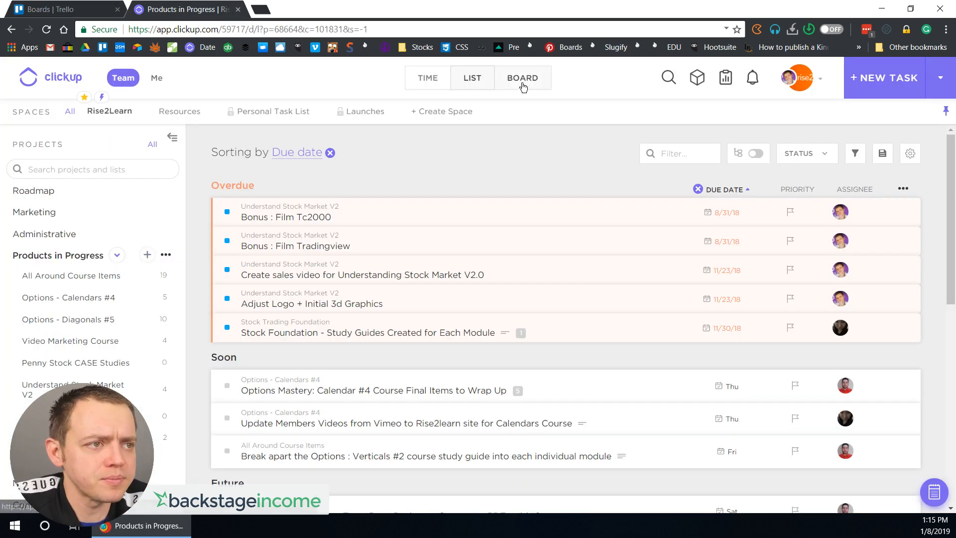
pyautogui.click(522, 78)
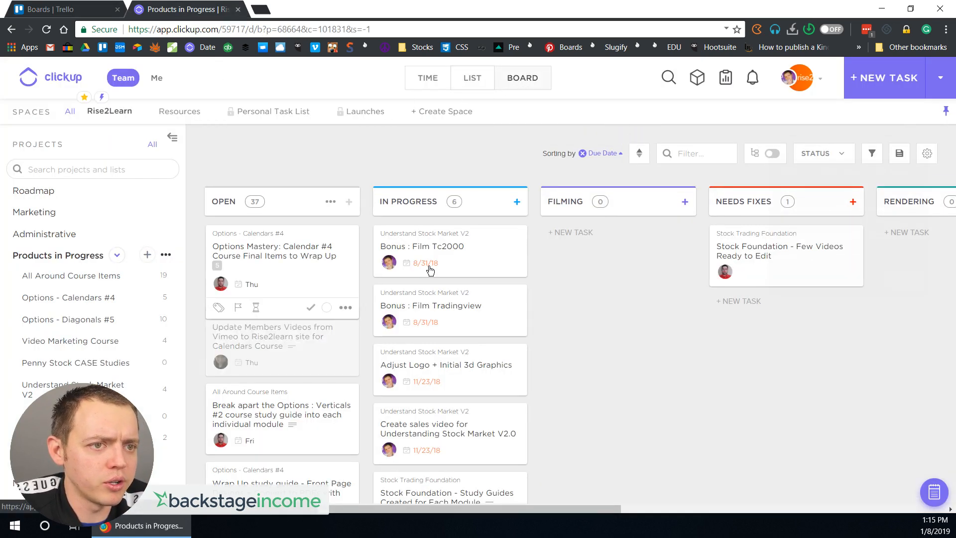
pyautogui.click(926, 153)
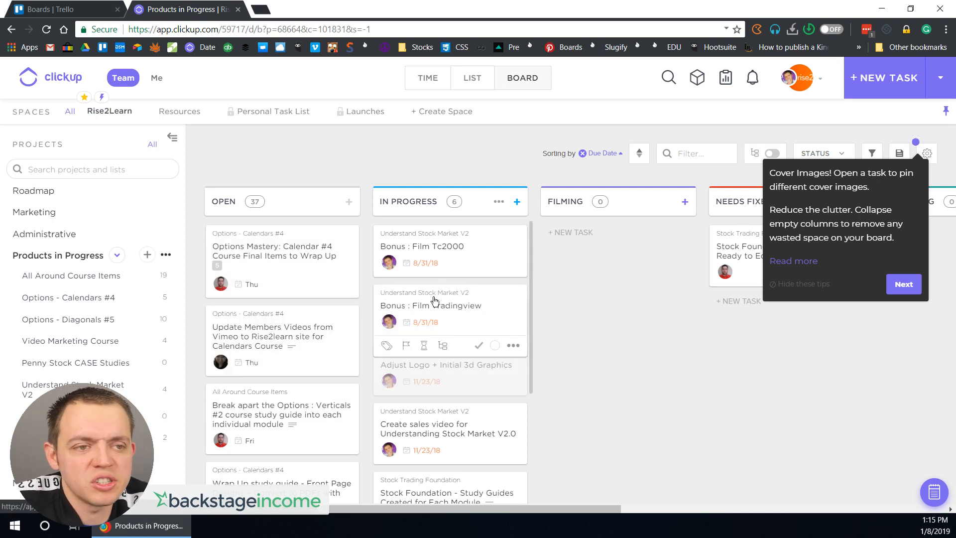
pyautogui.moveTo(88, 14)
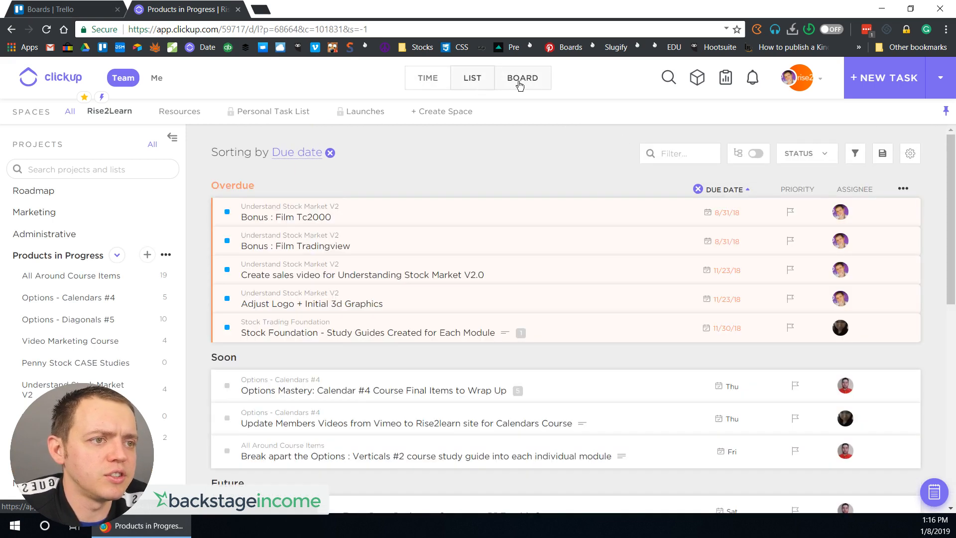
pyautogui.click(522, 77)
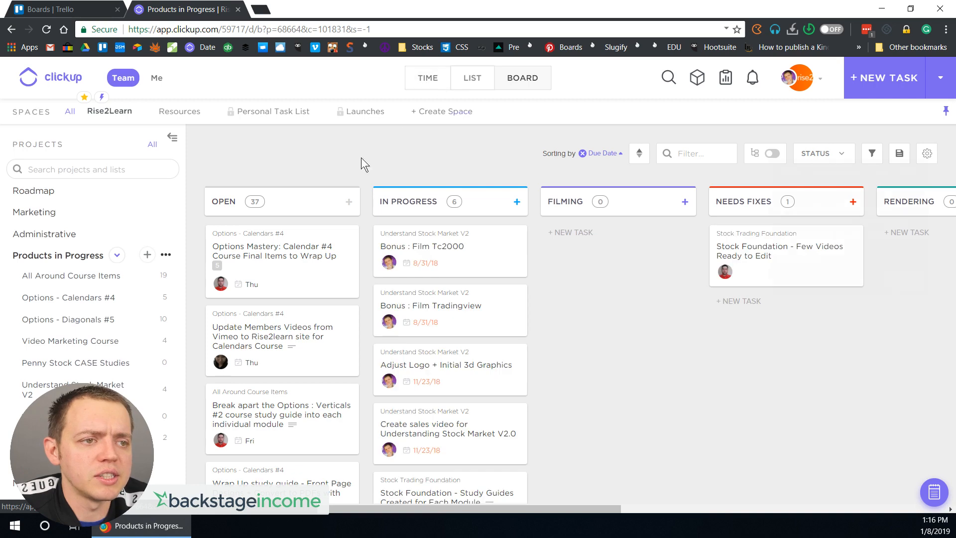
pyautogui.click(61, 9)
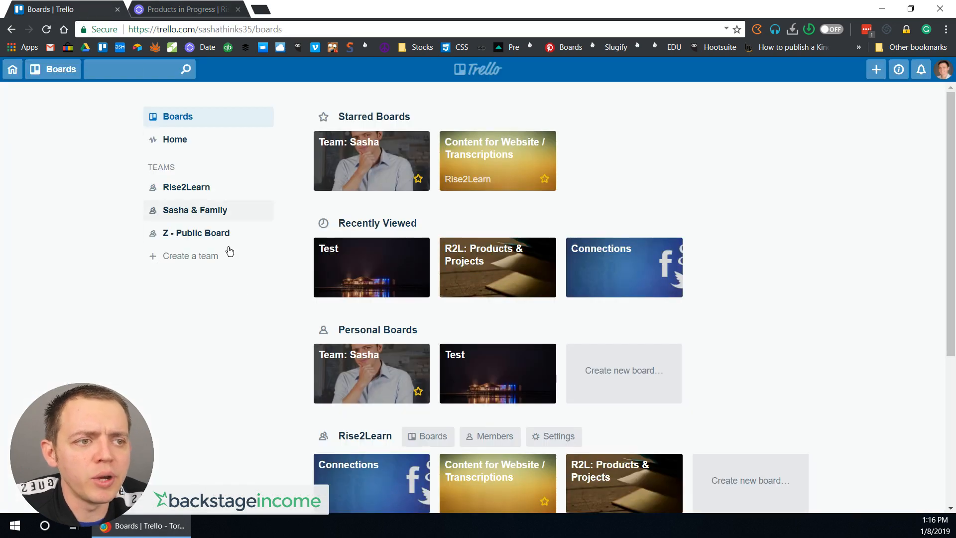